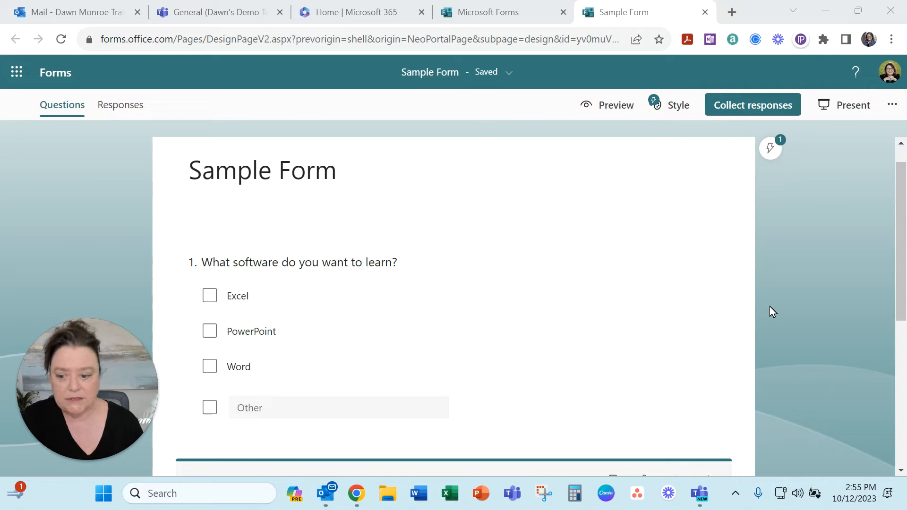
{"action": "mouse_move", "coordinate": [743, 321]}
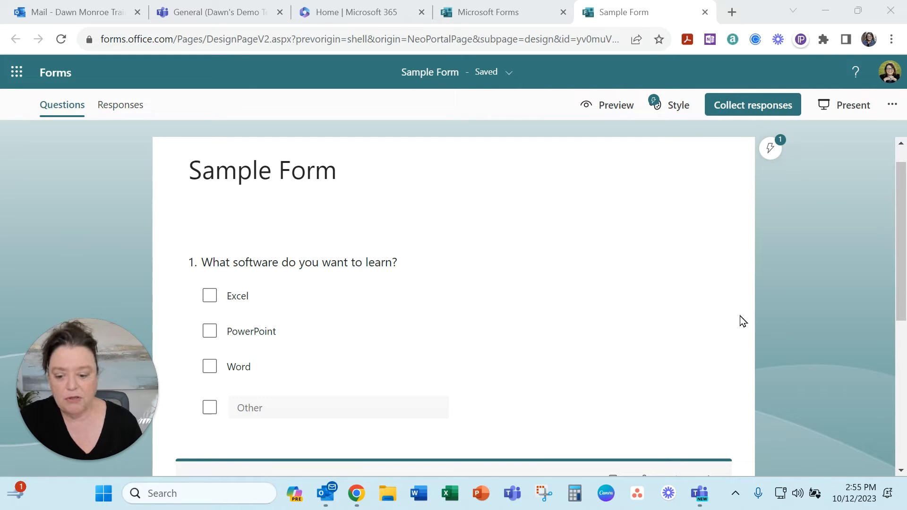
{"action": "mouse_move", "coordinate": [468, 313]}
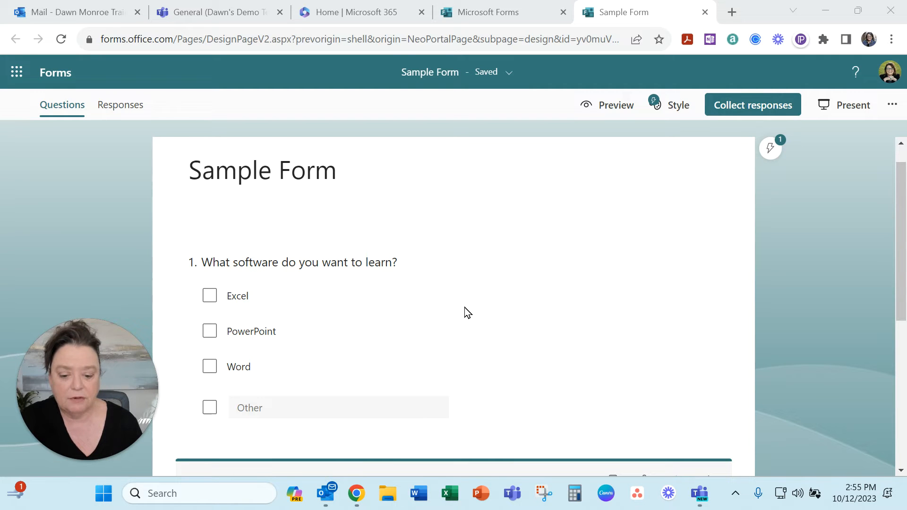
{"action": "mouse_move", "coordinate": [753, 105]}
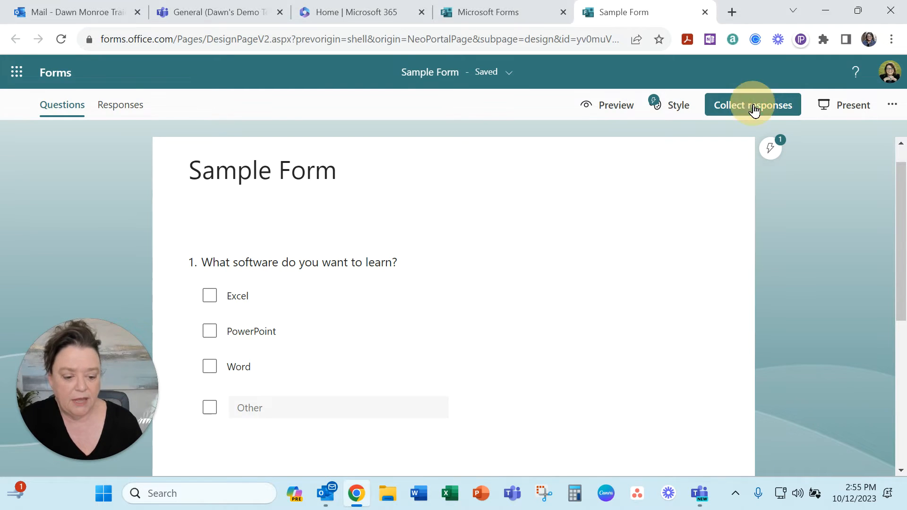
Set Sample Form to Anyone can respond and copy its response link
{"action": "left_click", "coordinate": [753, 105]}
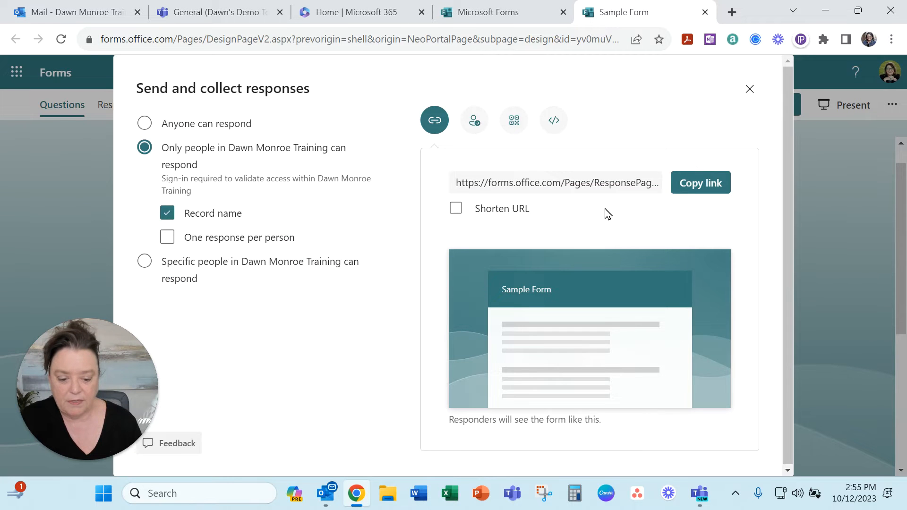
{"action": "left_click", "coordinate": [144, 123]}
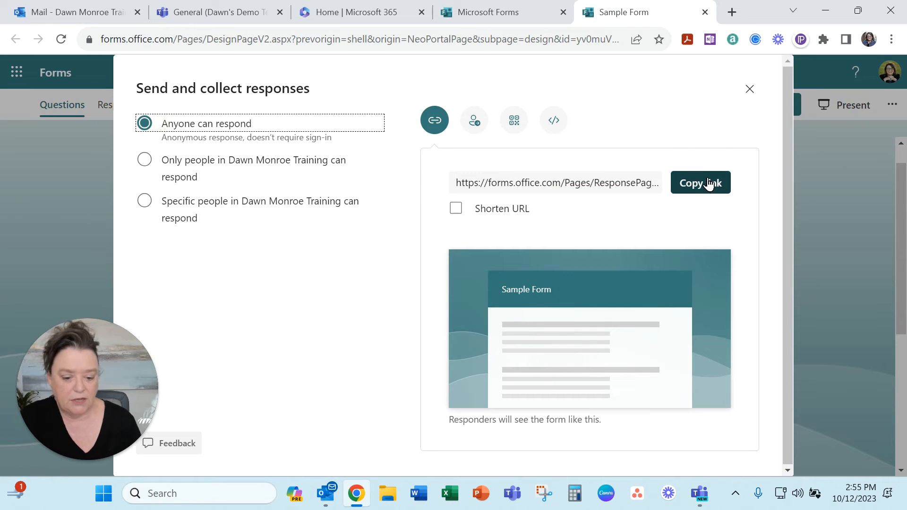
{"action": "left_click", "coordinate": [700, 182]}
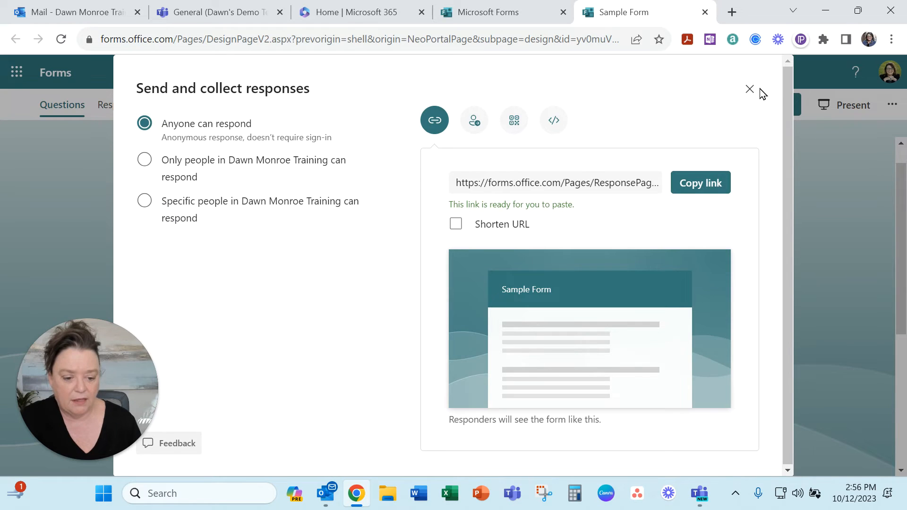
{"action": "left_click", "coordinate": [891, 39]}
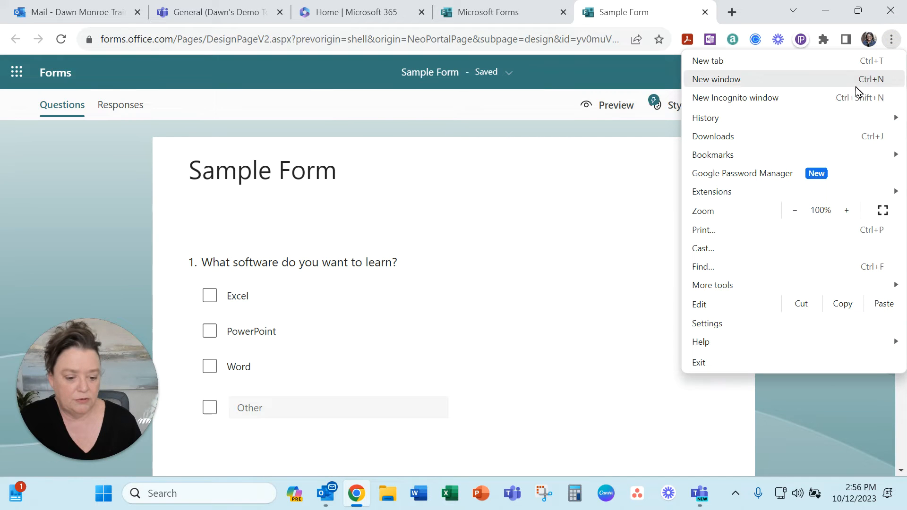
In a private window, submit a test response with Excel ticked and 'pivot tables' entered
{"action": "left_click", "coordinate": [735, 97]}
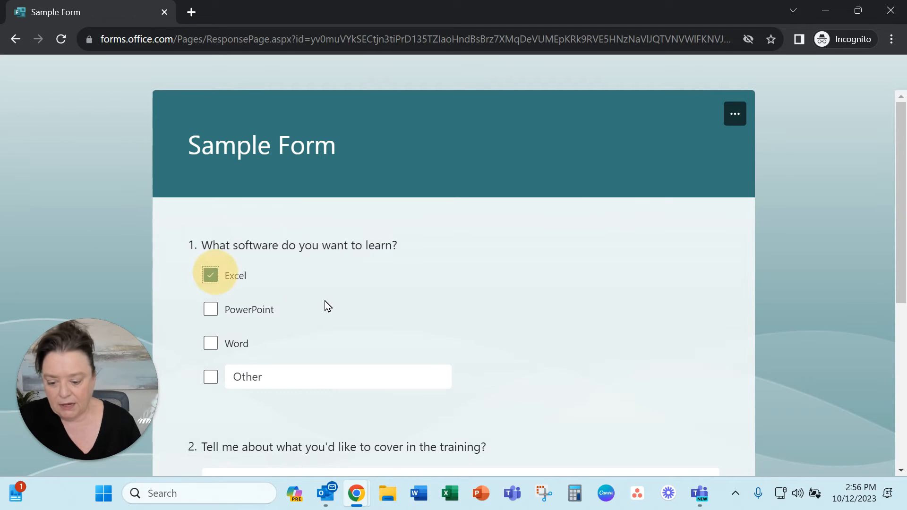
{"action": "scroll", "scroll_direction": "down", "scroll_amount": 3}
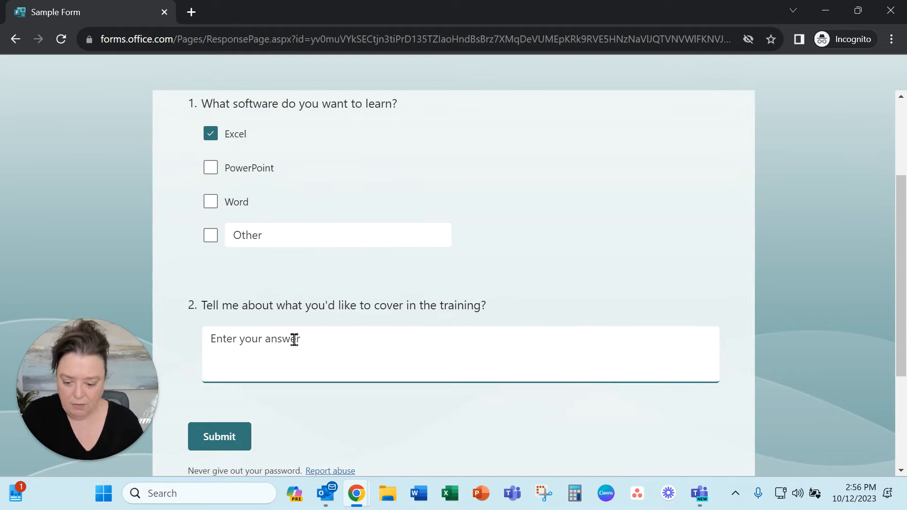
{"action": "type", "text": "pivot ta"}
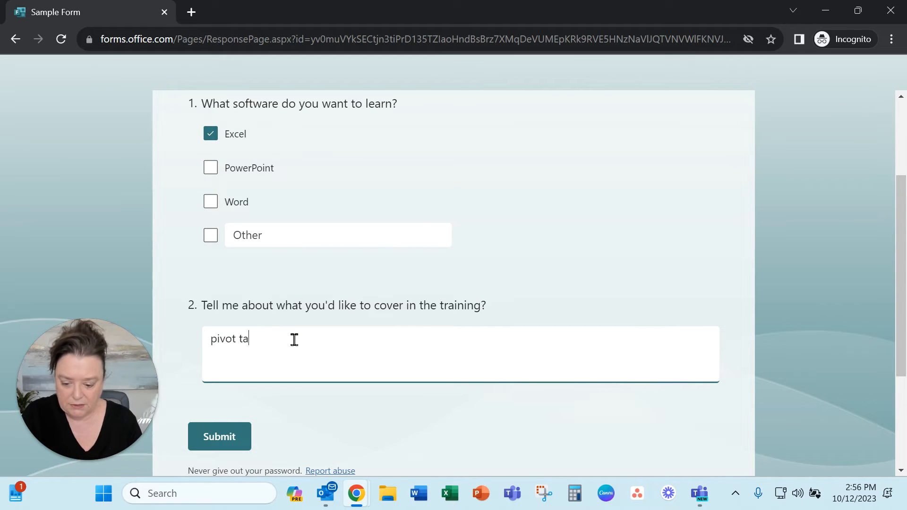
{"action": "type", "text": "bles"}
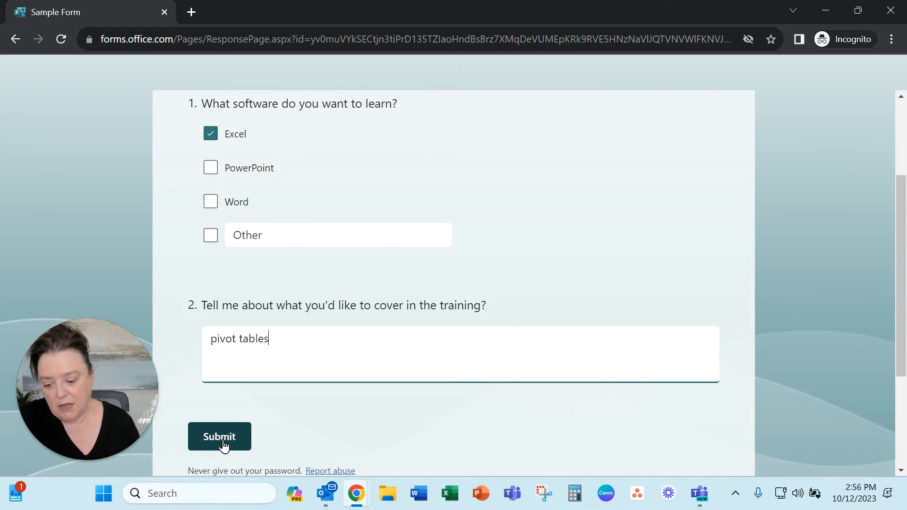
{"action": "left_click", "coordinate": [220, 437]}
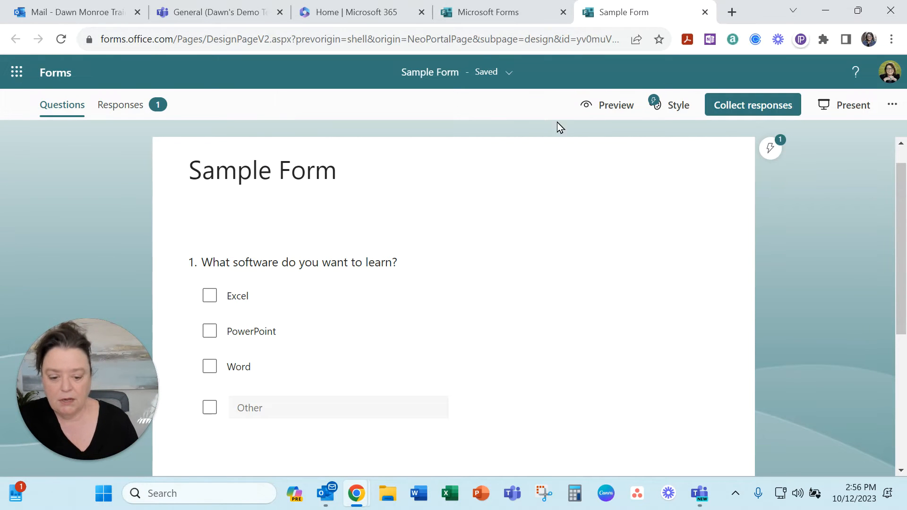
View the 1-response summary and export the responses to Sample Form(1-1).xlsx
{"action": "left_click", "coordinate": [120, 105]}
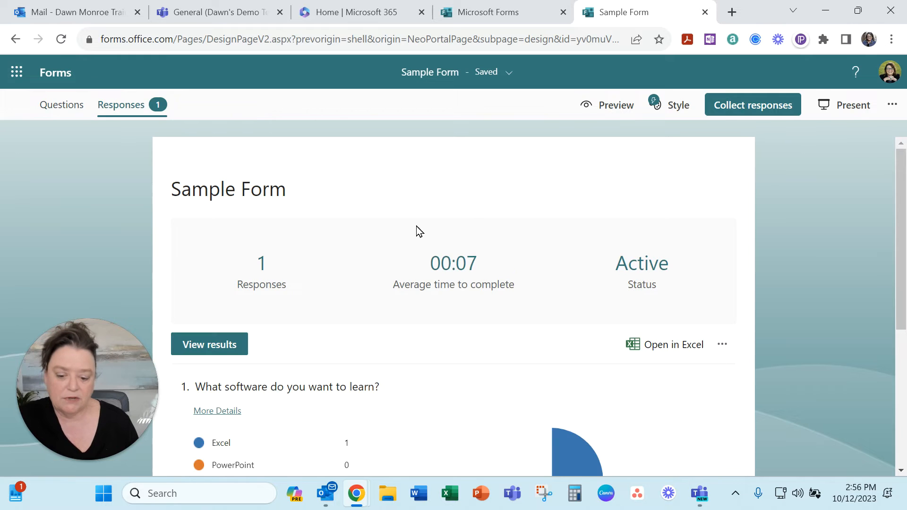
{"action": "mouse_move", "coordinate": [469, 237]}
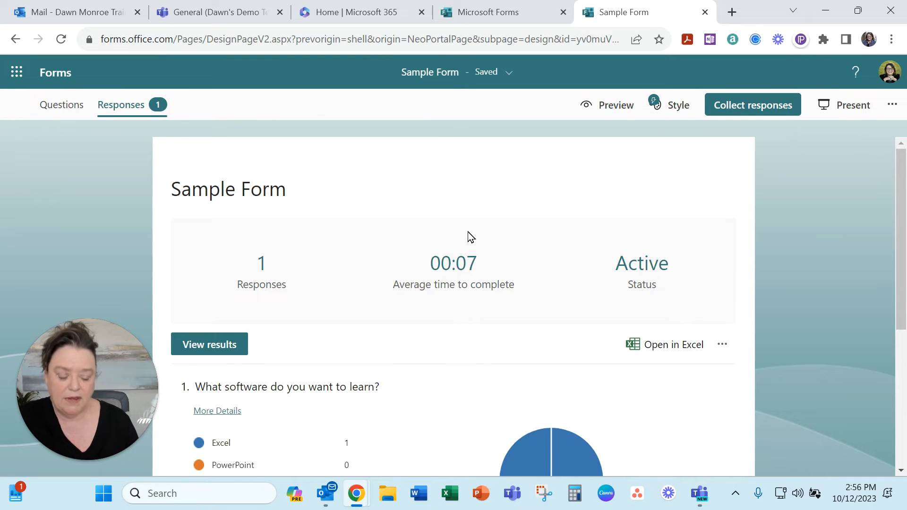
{"action": "mouse_move", "coordinate": [568, 344]}
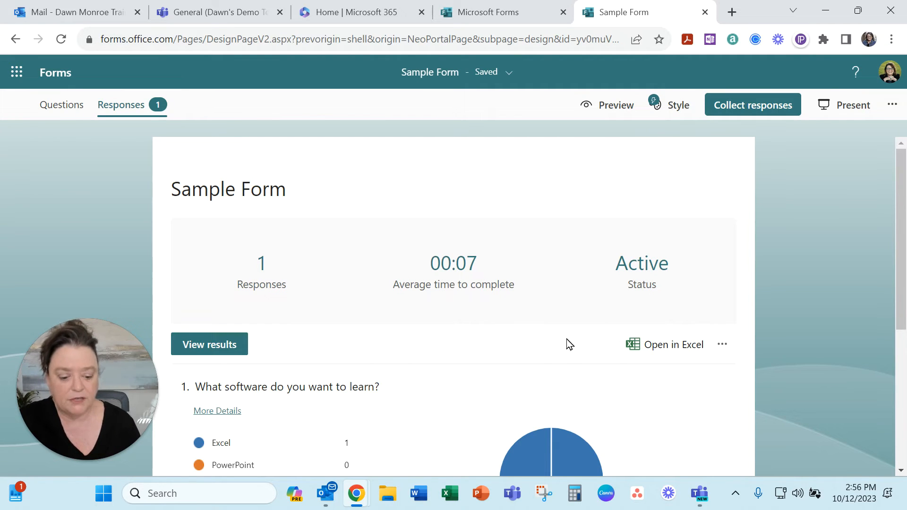
{"action": "mouse_move", "coordinate": [673, 344]}
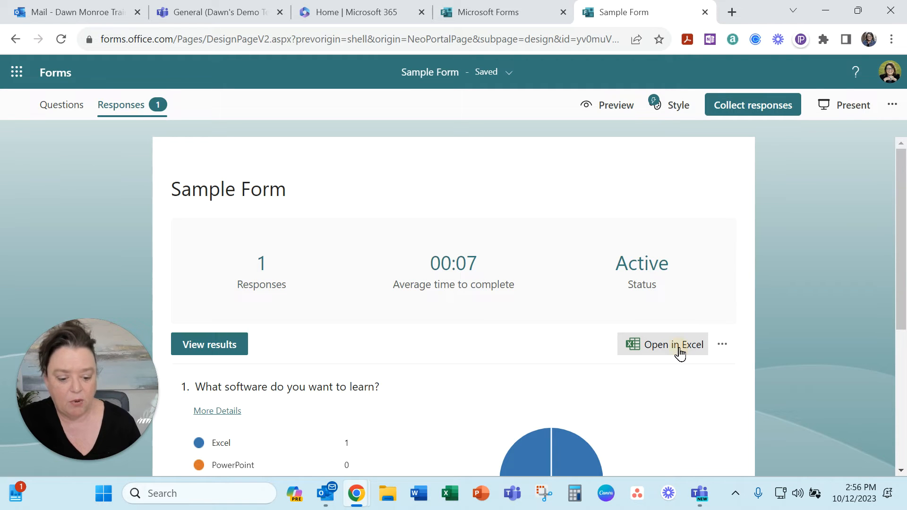
{"action": "left_click", "coordinate": [663, 344]}
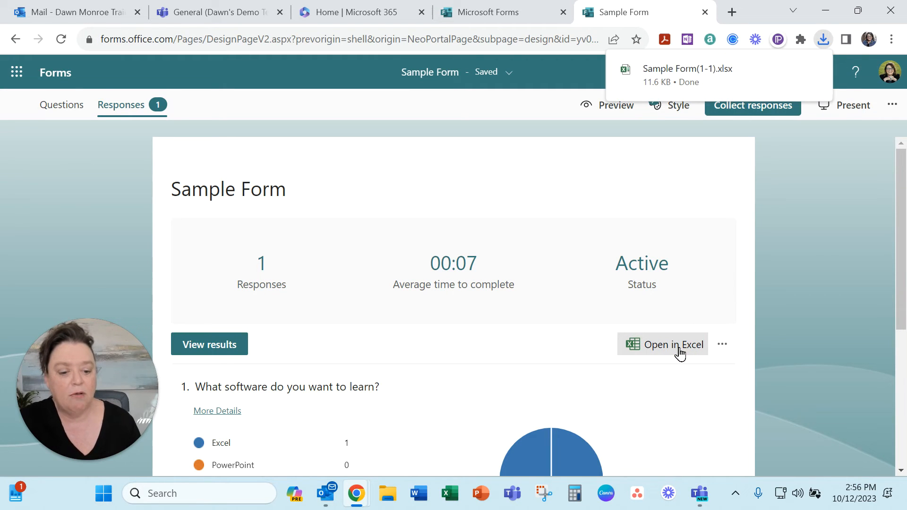
Open the downloaded workbook showing the Excel / pivot tables row and enable editing
{"action": "left_click", "coordinate": [671, 344]}
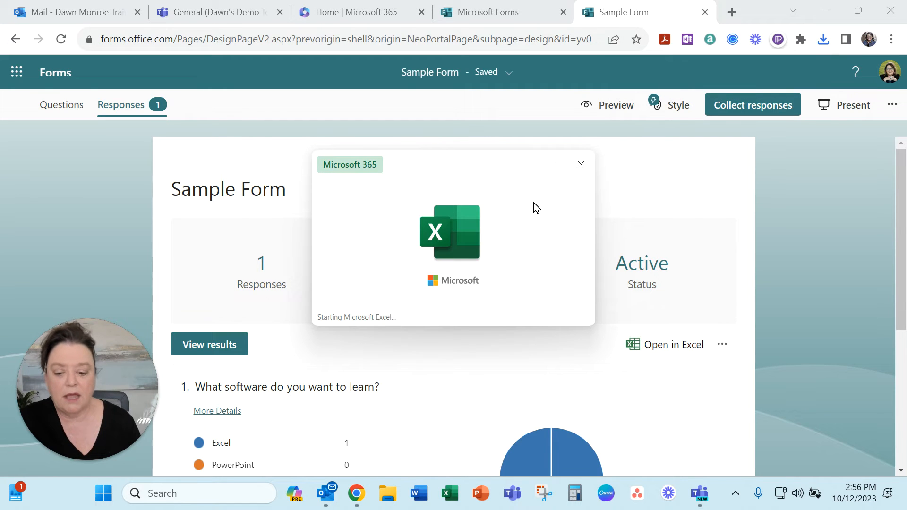
{"action": "mouse_move", "coordinate": [799, 283]}
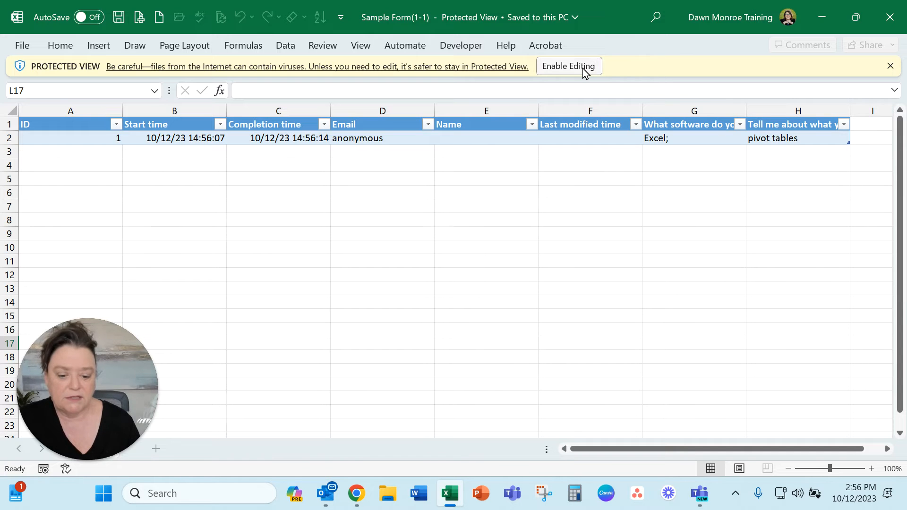
{"action": "left_click", "coordinate": [568, 66]}
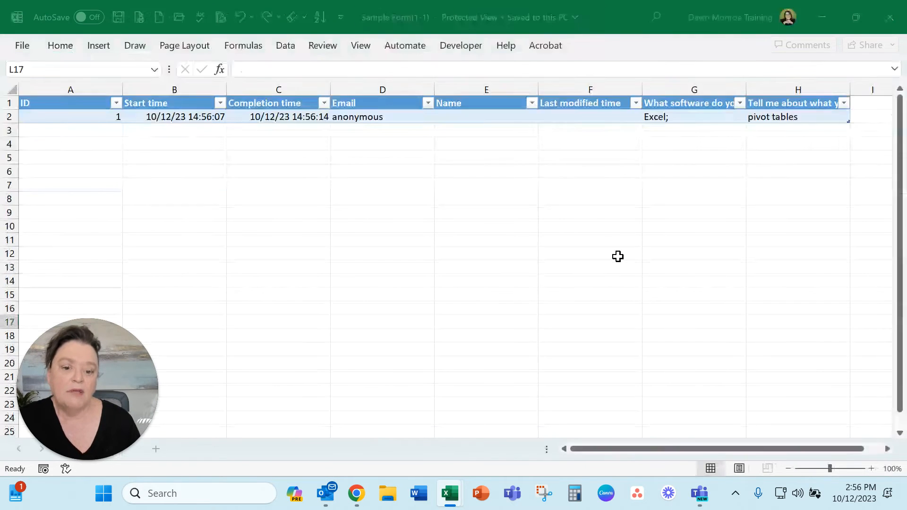
{"action": "left_click", "coordinate": [59, 45]}
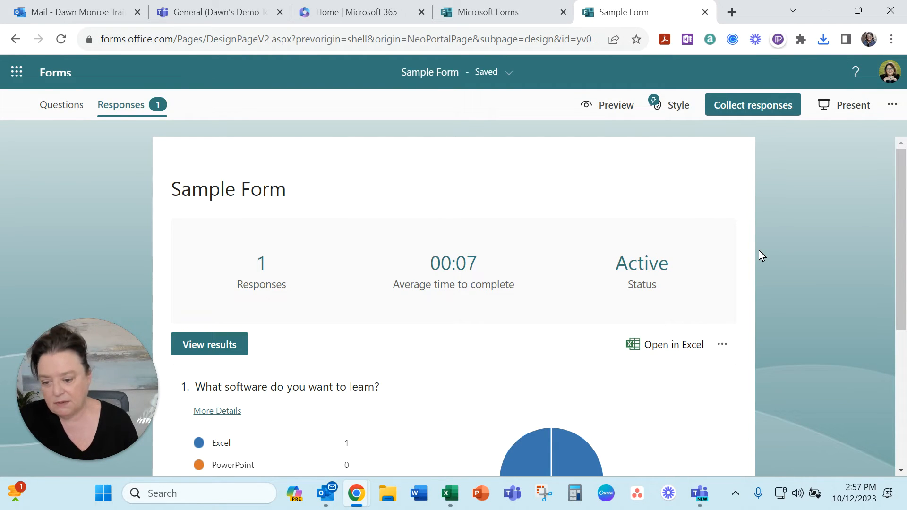
{"action": "mouse_move", "coordinate": [218, 12]}
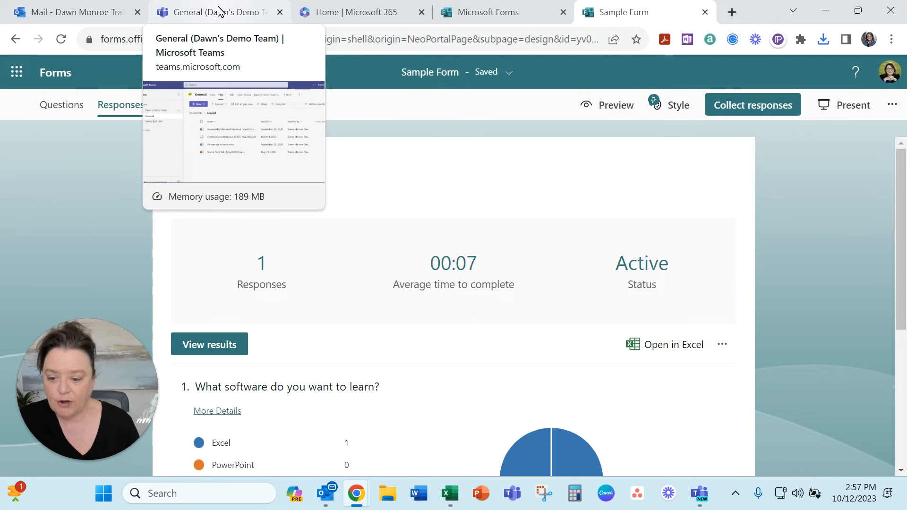
Switch to Dawn's Demo Team General channel Files in Teams
{"action": "left_click", "coordinate": [218, 12]}
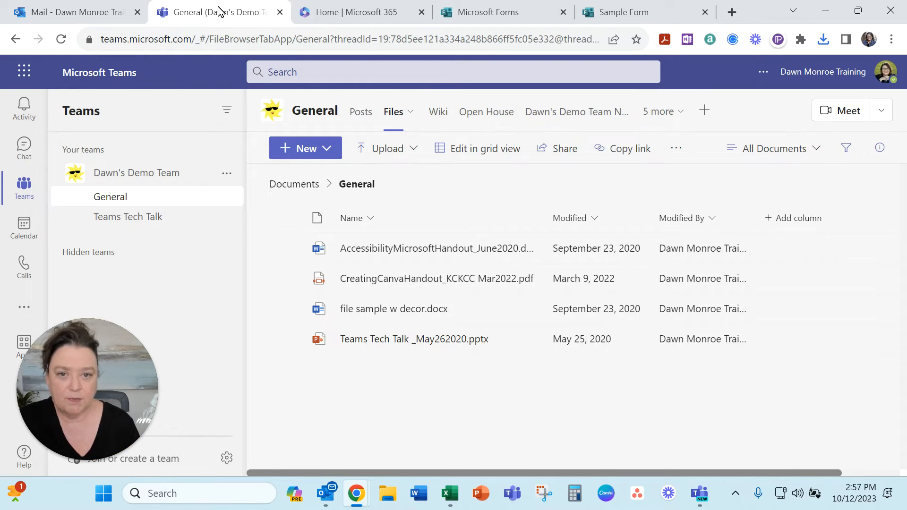
{"action": "mouse_move", "coordinate": [333, 128]}
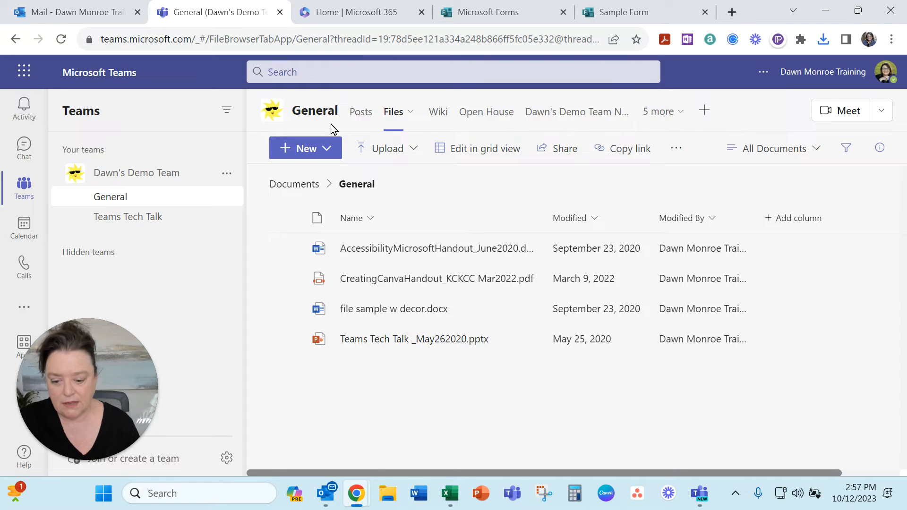
Start a new Forms for Excel workbook from the channel's New menu
{"action": "left_click", "coordinate": [305, 148]}
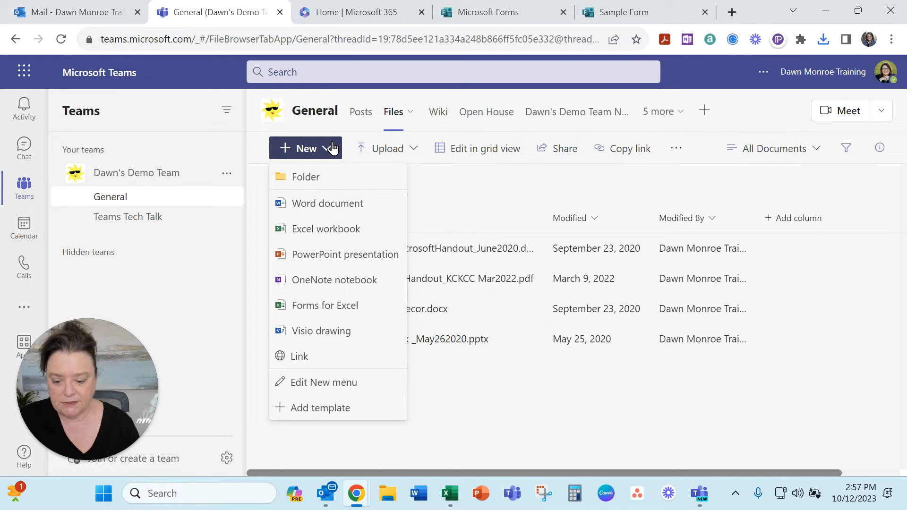
{"action": "mouse_move", "coordinate": [363, 141]}
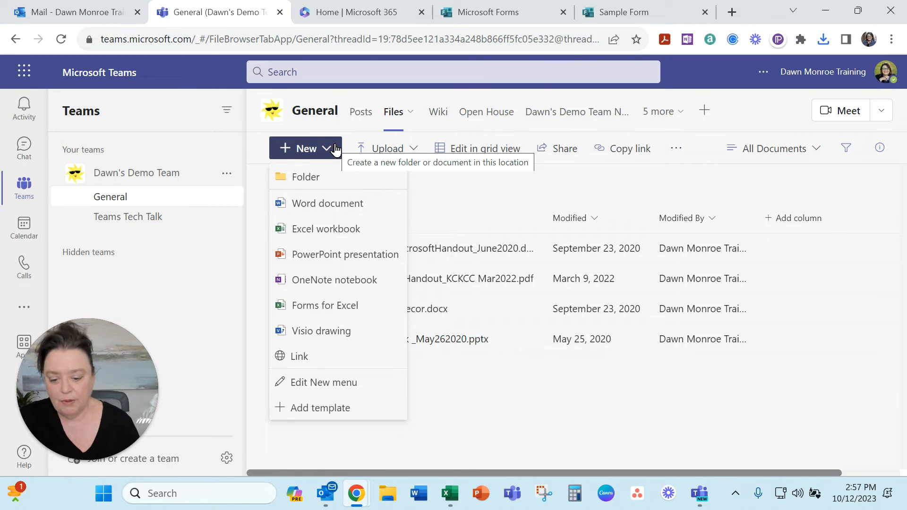
{"action": "mouse_move", "coordinate": [311, 236]}
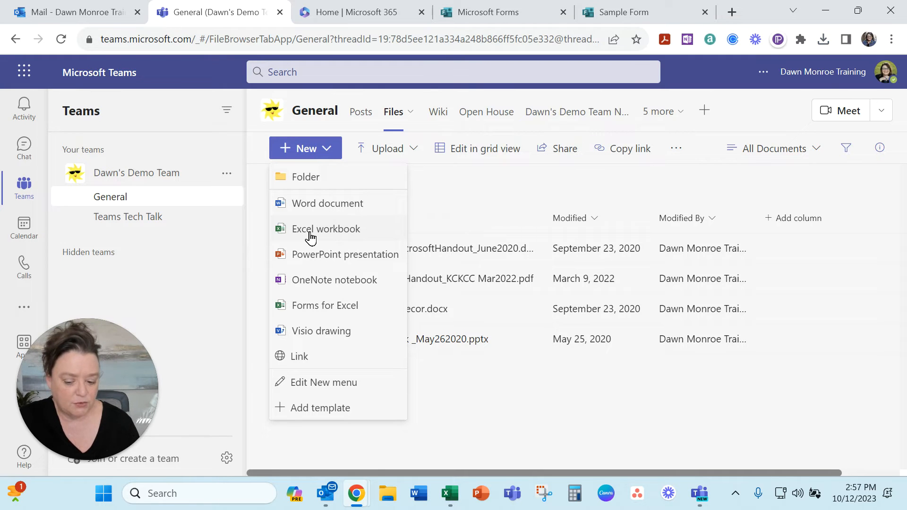
{"action": "mouse_move", "coordinate": [324, 314]}
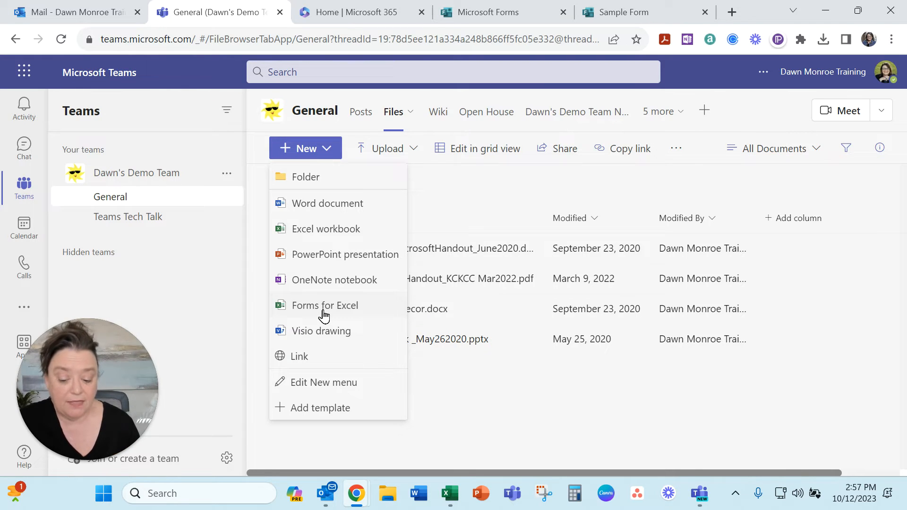
{"action": "left_click", "coordinate": [324, 305]}
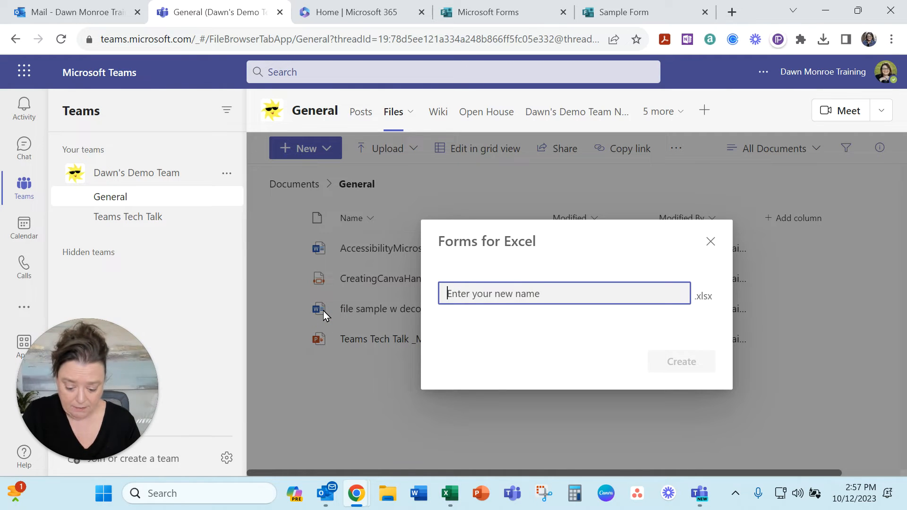
Name the workbook TestingOctober and create it with its linked form
{"action": "type", "text": "TestingOctob"}
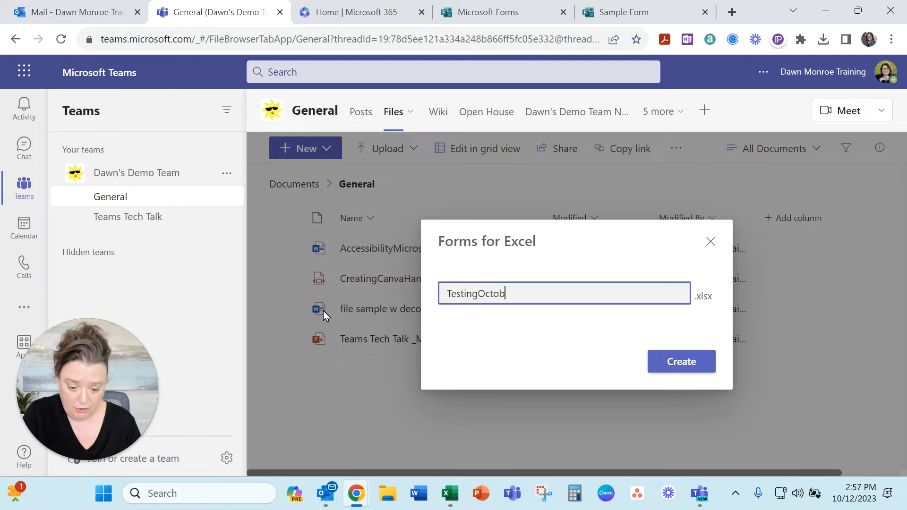
{"action": "left_click", "coordinate": [681, 361]}
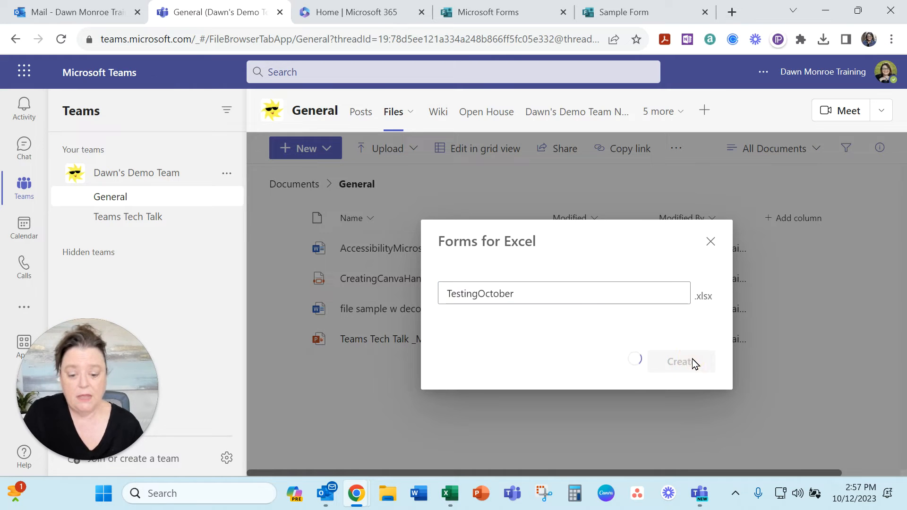
{"action": "left_click", "coordinate": [681, 362]}
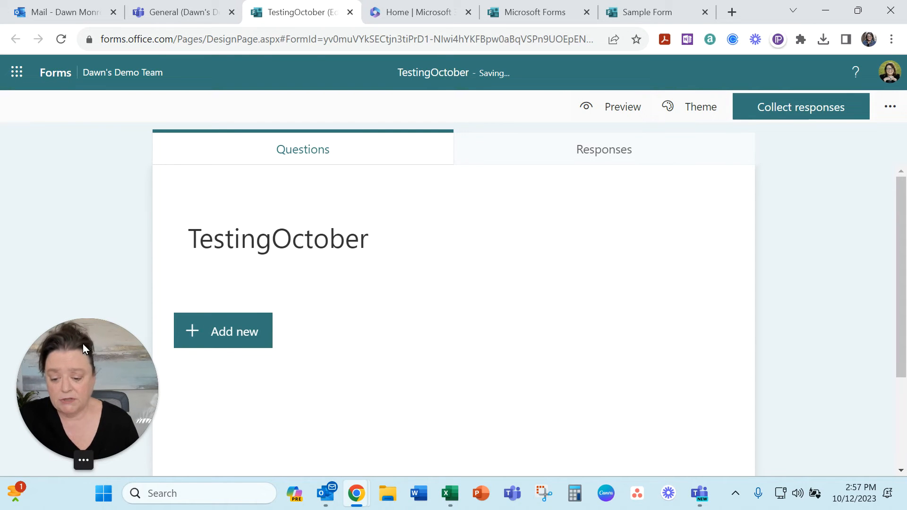
Add a first text question titled 'This is a question'
{"action": "left_click", "coordinate": [223, 331]}
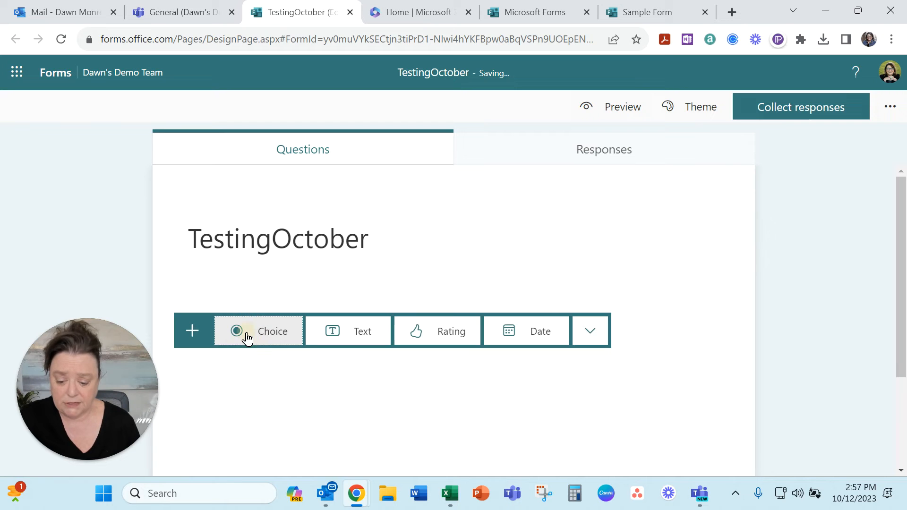
{"action": "mouse_move", "coordinate": [346, 332]}
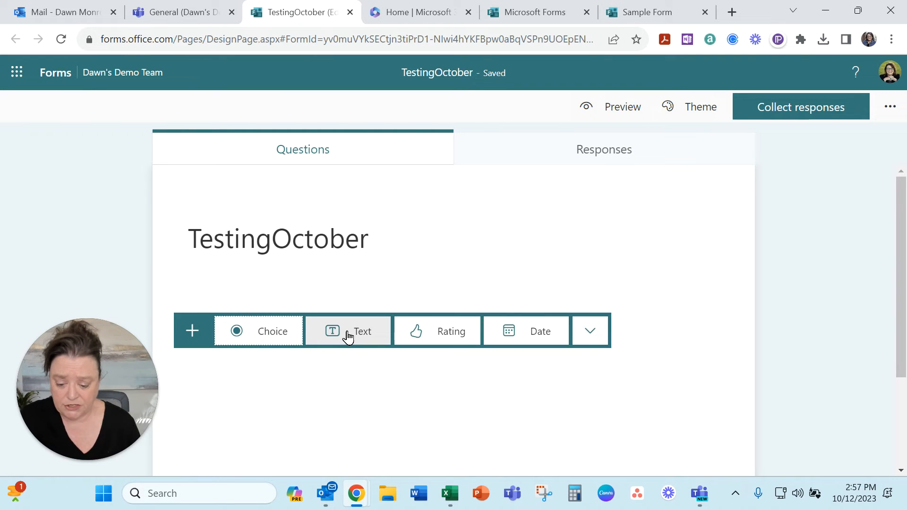
{"action": "left_click", "coordinate": [347, 330]}
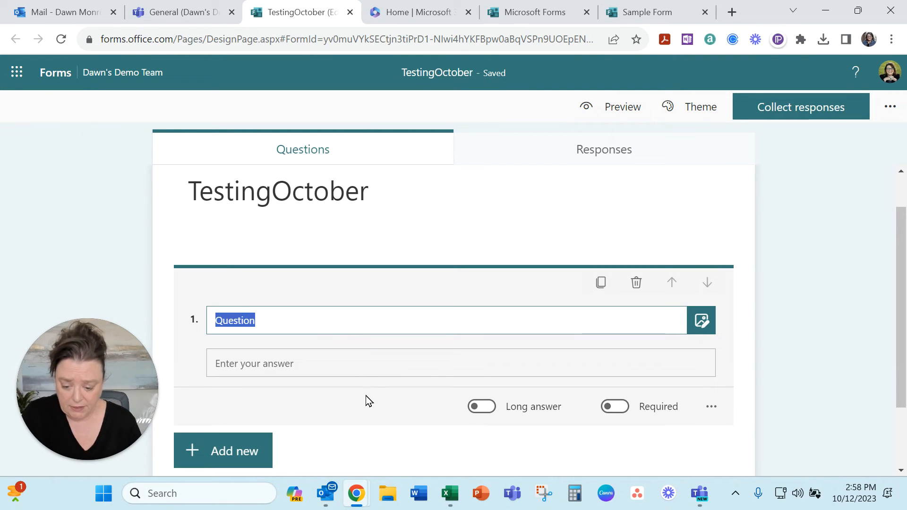
{"action": "type", "text": "This is a qu"}
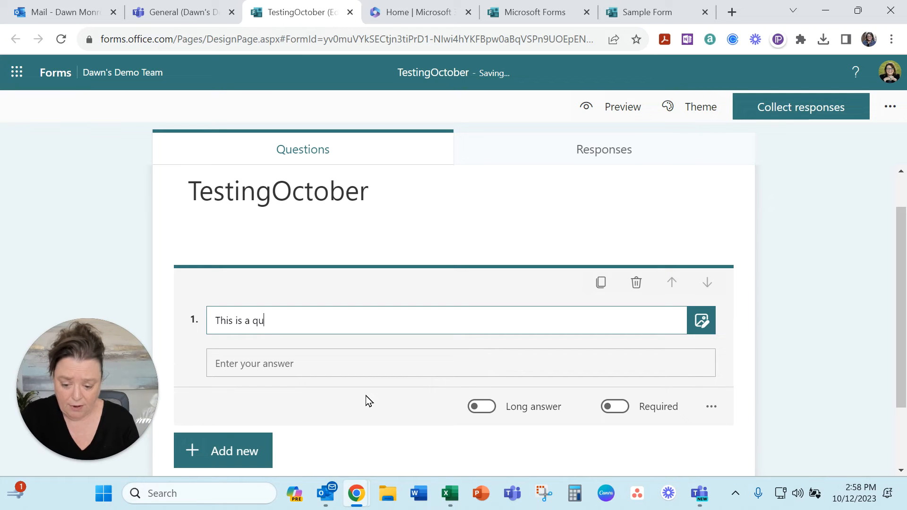
{"action": "type", "text": "estion"}
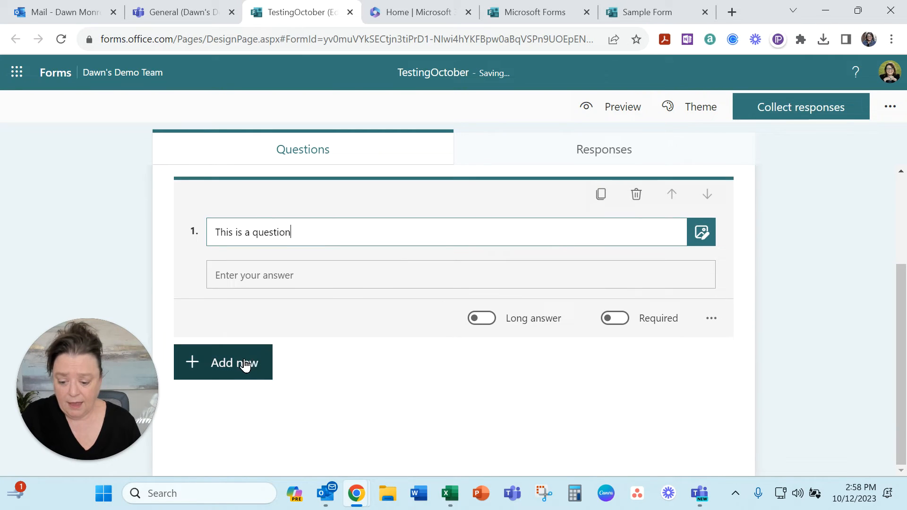
Add a choice question 'You choose' with options choice 1 and choice 2
{"action": "left_click", "coordinate": [233, 363]}
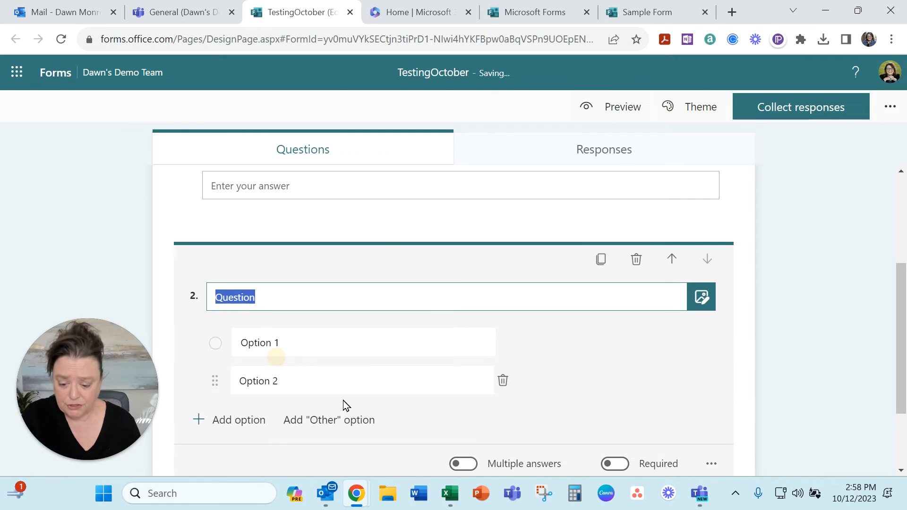
{"action": "mouse_move", "coordinate": [289, 327]}
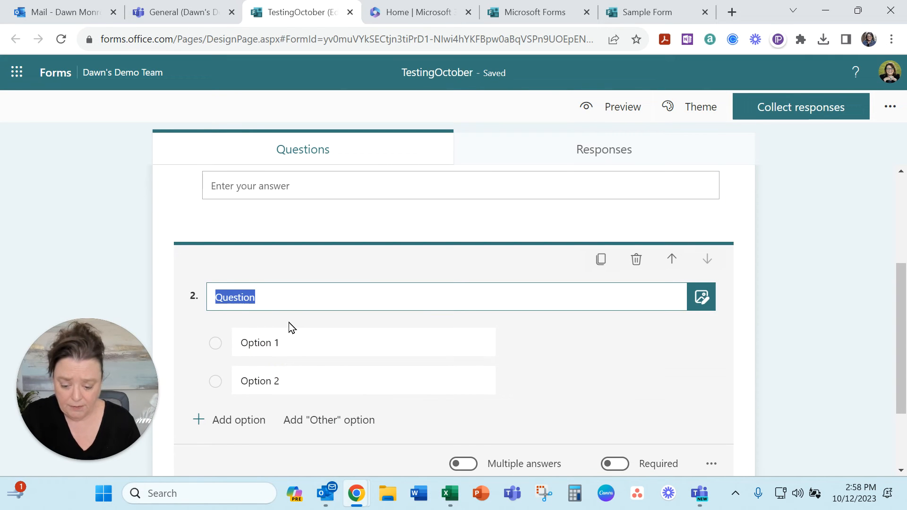
{"action": "type", "text": "You choo"}
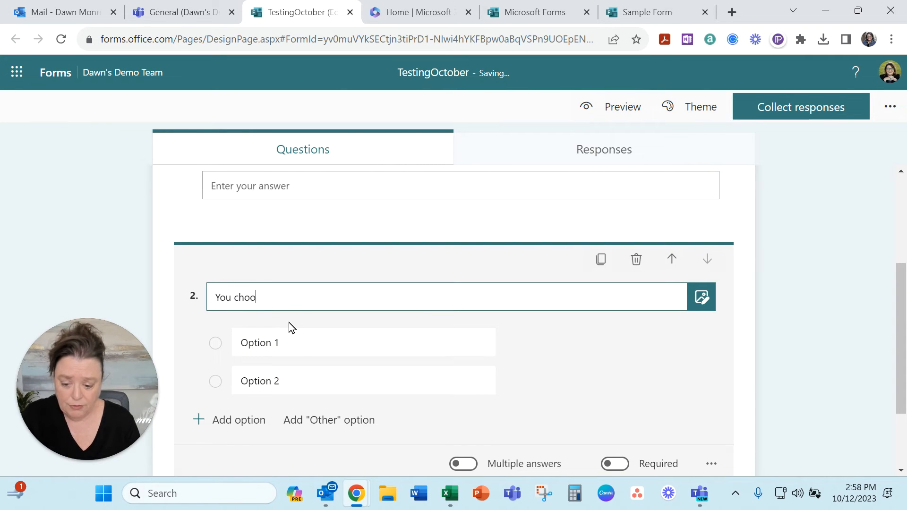
{"action": "left_click", "coordinate": [259, 342]}
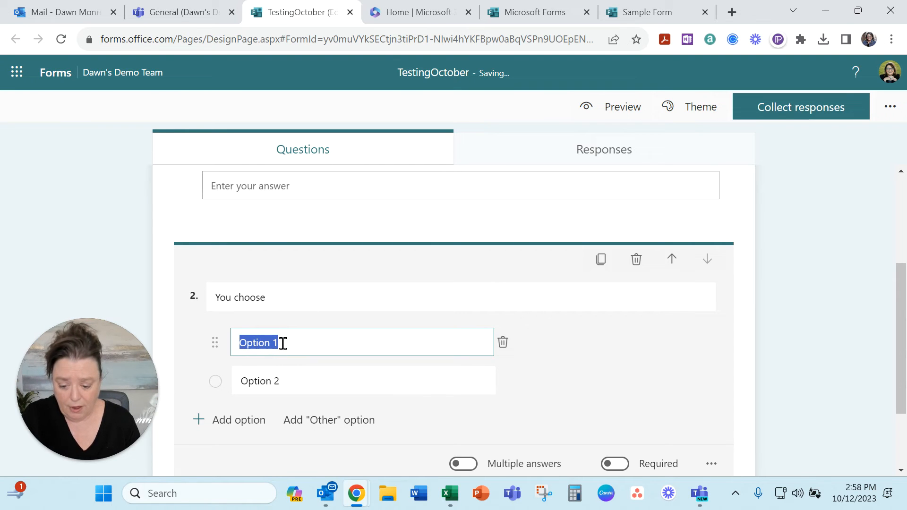
{"action": "type", "text": "choice 1"}
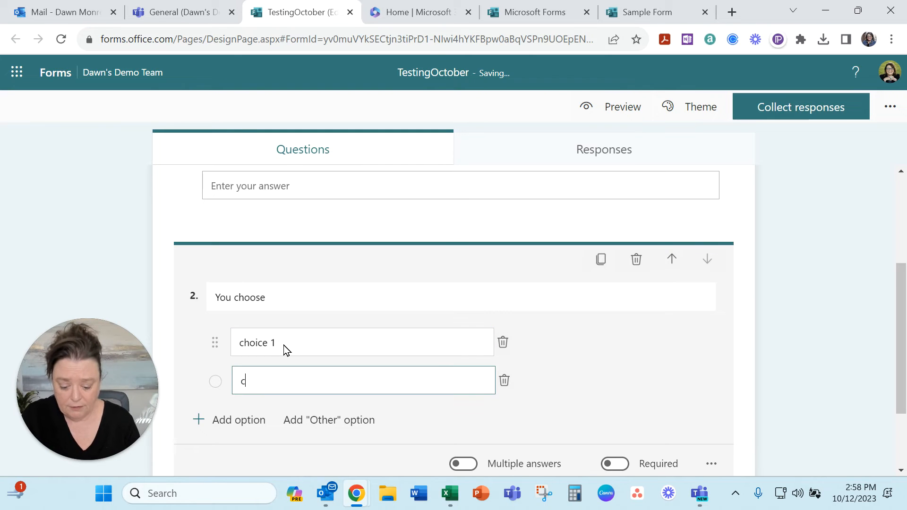
{"action": "type", "text": "hoice 2"}
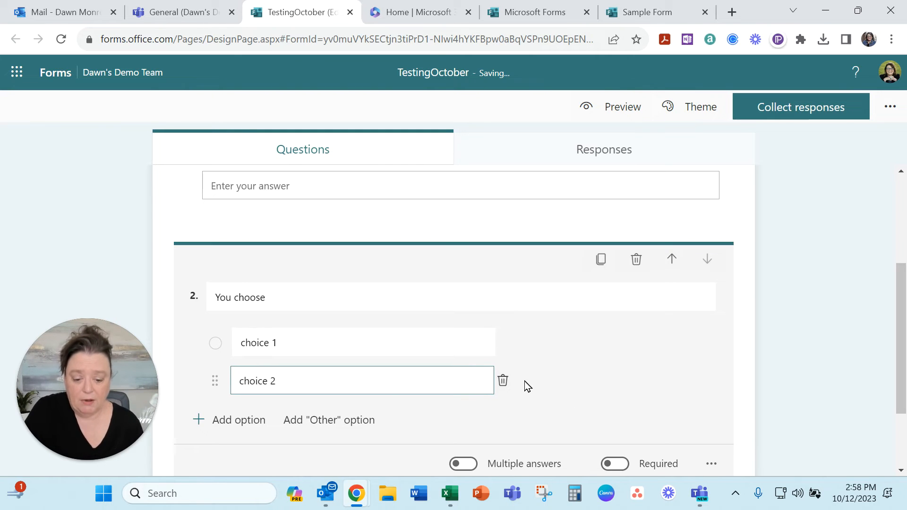
{"action": "scroll", "scroll_direction": "down", "scroll_amount": 3}
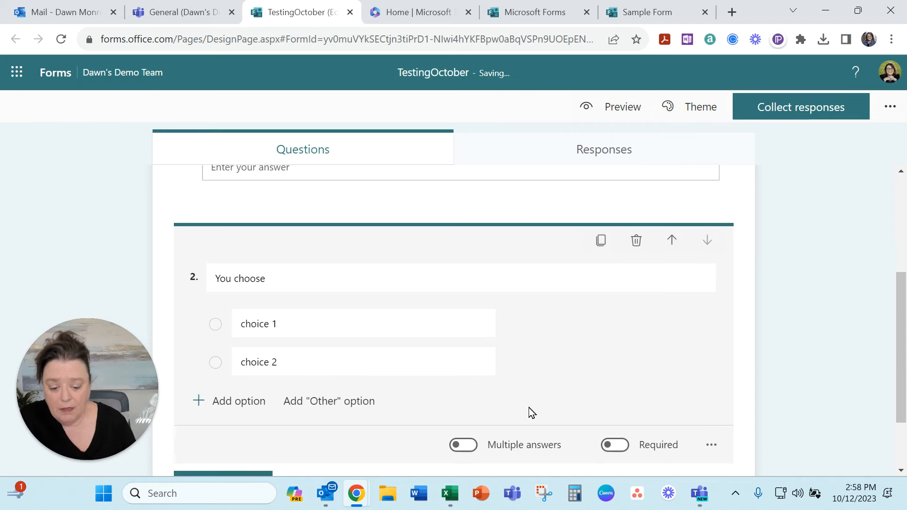
{"action": "scroll", "scroll_direction": "up", "scroll_amount": 3}
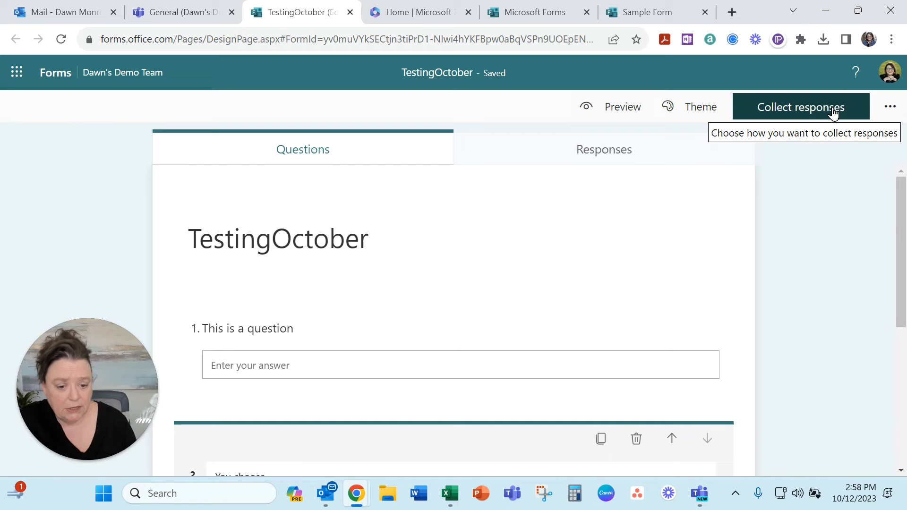
Set TestingOctober so anyone can respond, not just the organization
{"action": "left_click", "coordinate": [801, 107]}
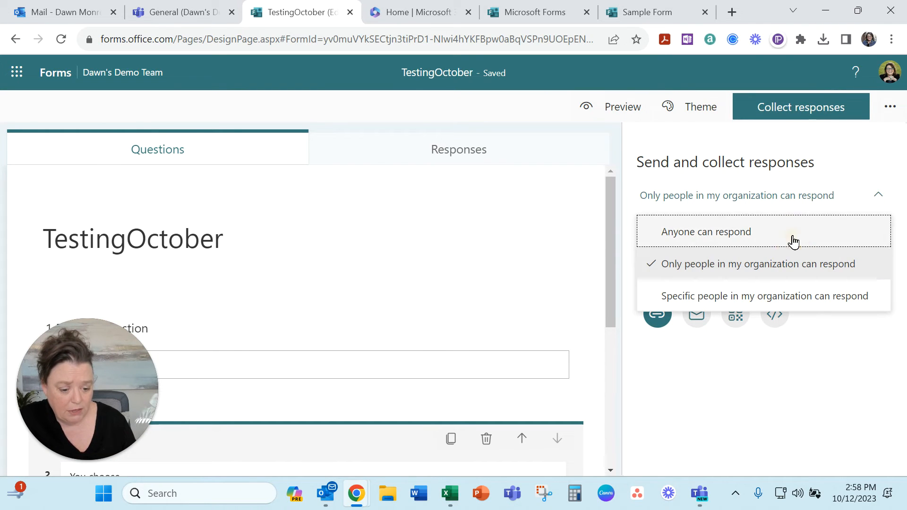
{"action": "left_click", "coordinate": [706, 231]}
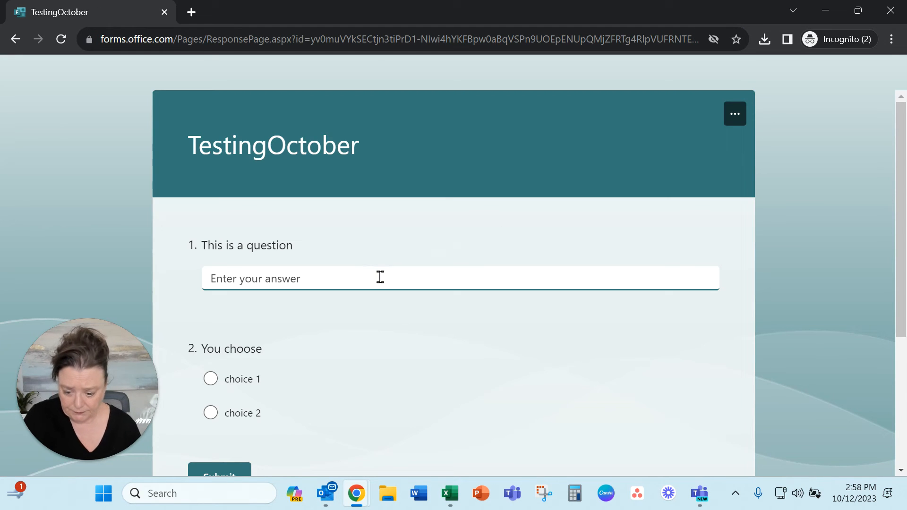
Answer 'sample' and choice 2 on TestingOctober and submit the response
{"action": "type", "text": "sample"}
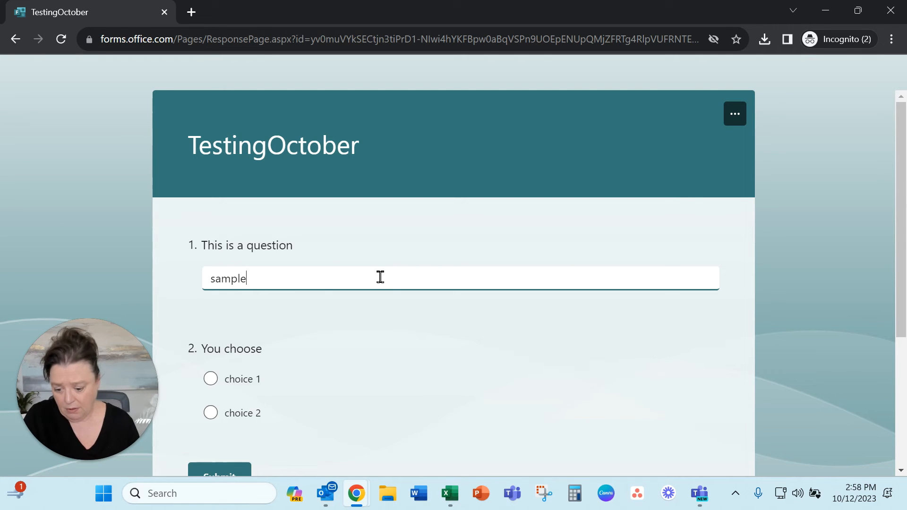
{"action": "left_click", "coordinate": [209, 413]}
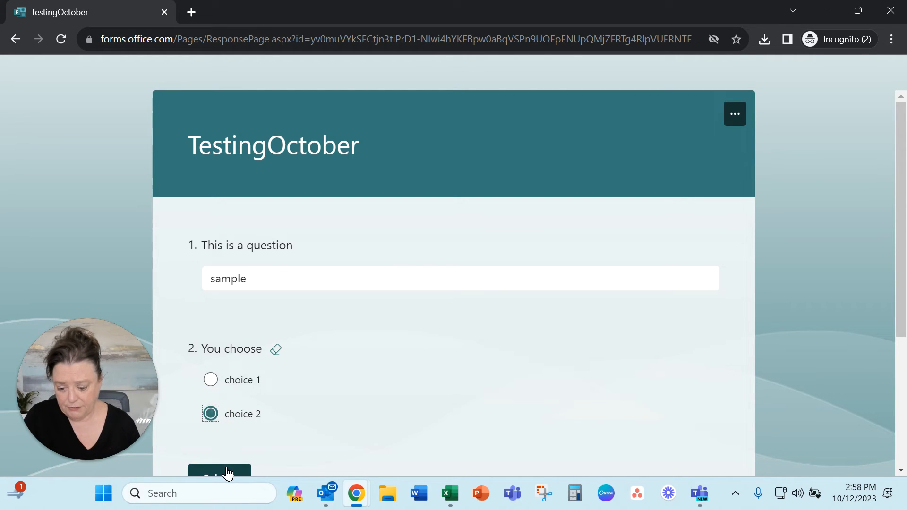
{"action": "left_click", "coordinate": [221, 472]}
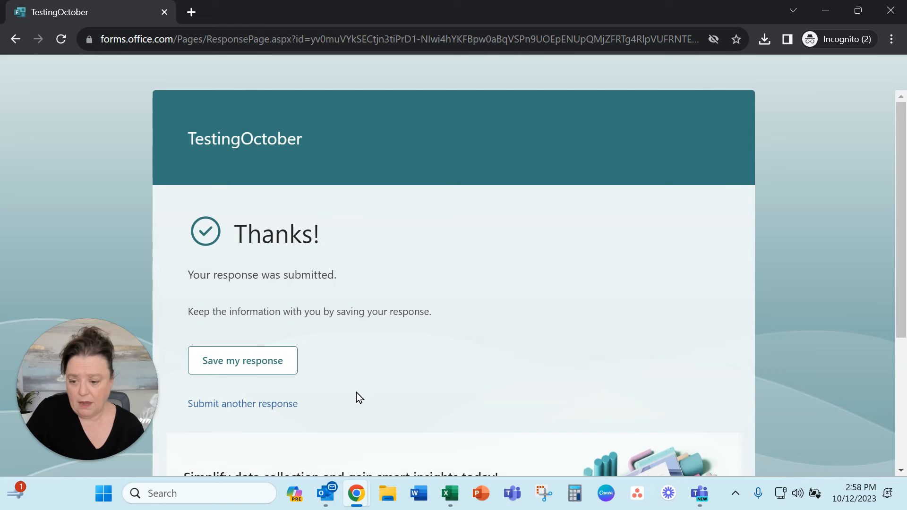
{"action": "mouse_move", "coordinate": [829, 10]}
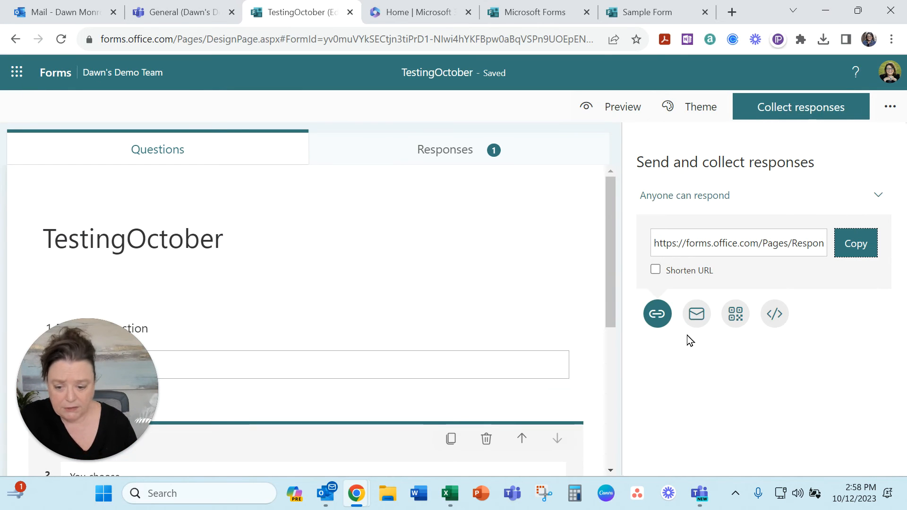
Review the one-response summary on Responses and open the data in Excel
{"action": "left_click", "coordinate": [445, 149]}
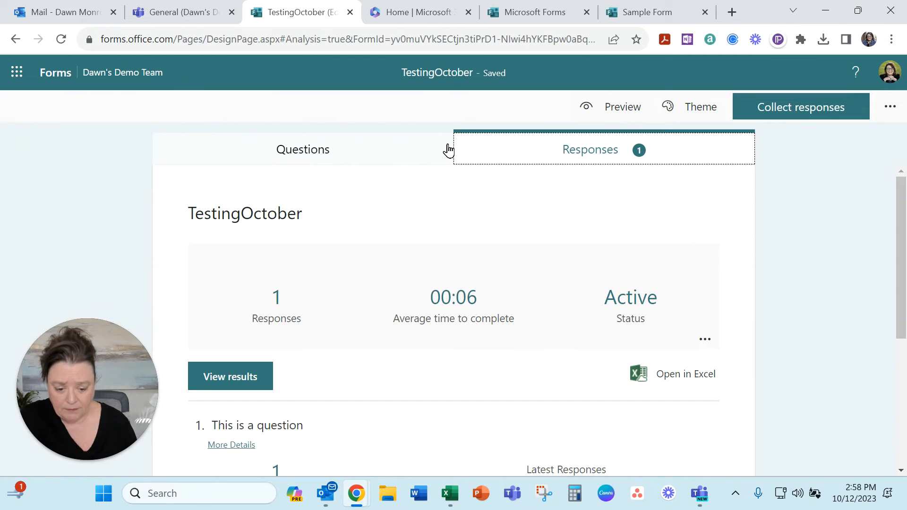
{"action": "mouse_move", "coordinate": [564, 364]}
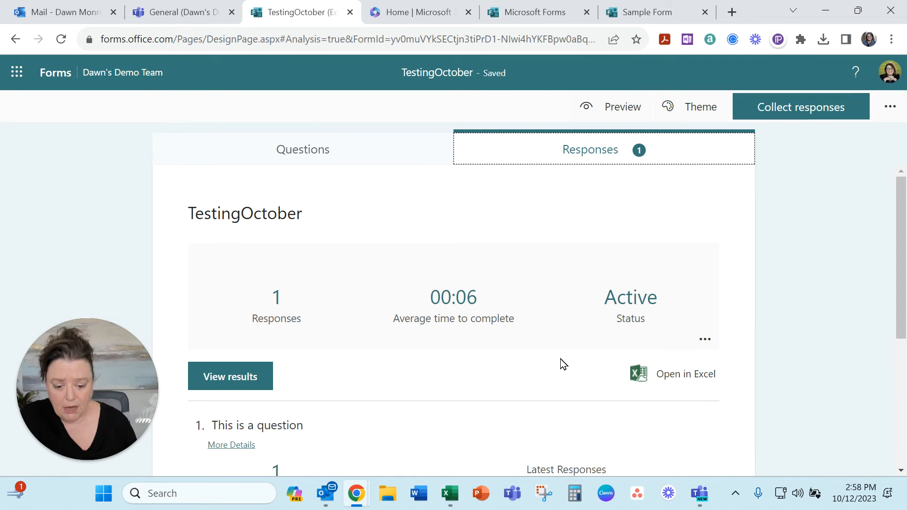
{"action": "mouse_move", "coordinate": [576, 359]}
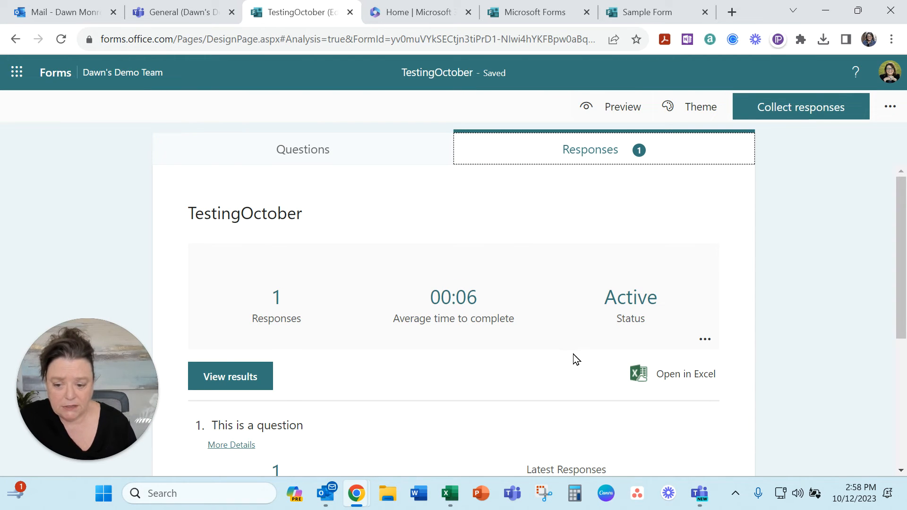
{"action": "mouse_move", "coordinate": [675, 375]}
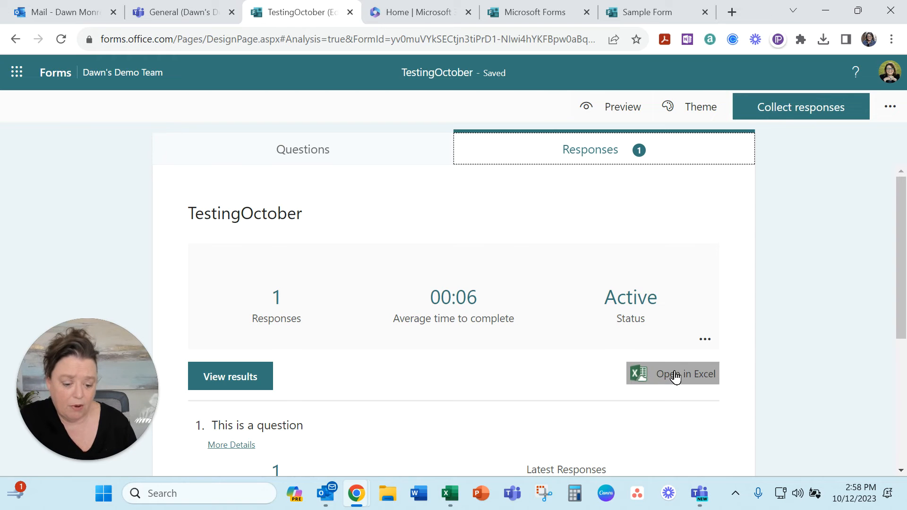
{"action": "mouse_move", "coordinate": [673, 374]}
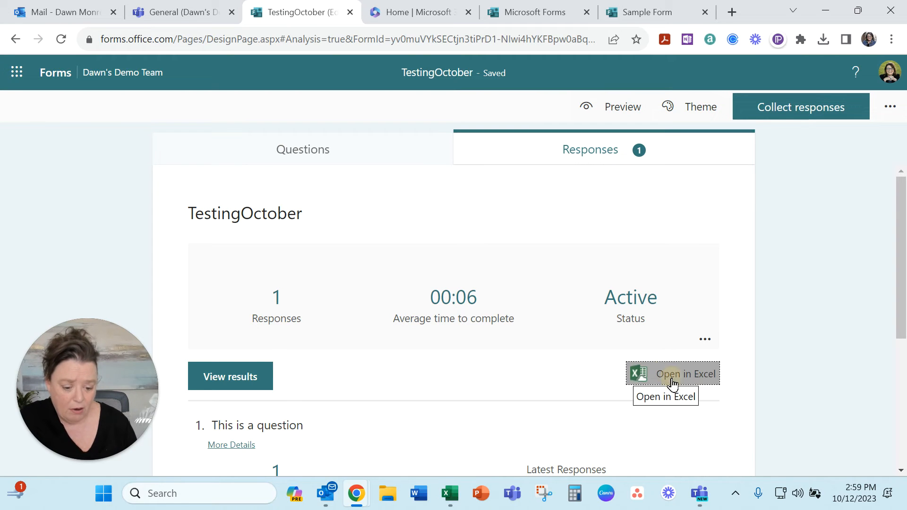
{"action": "left_click", "coordinate": [671, 374]}
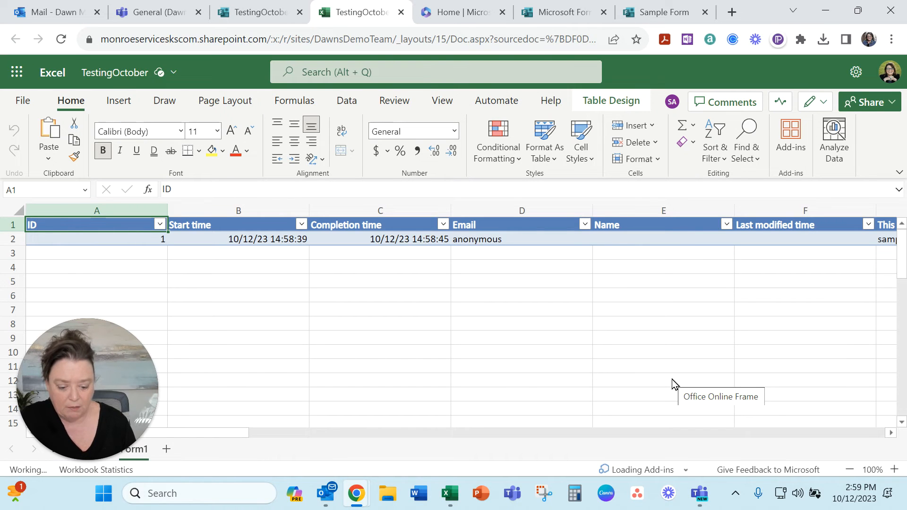
{"action": "mouse_move", "coordinate": [356, 494]}
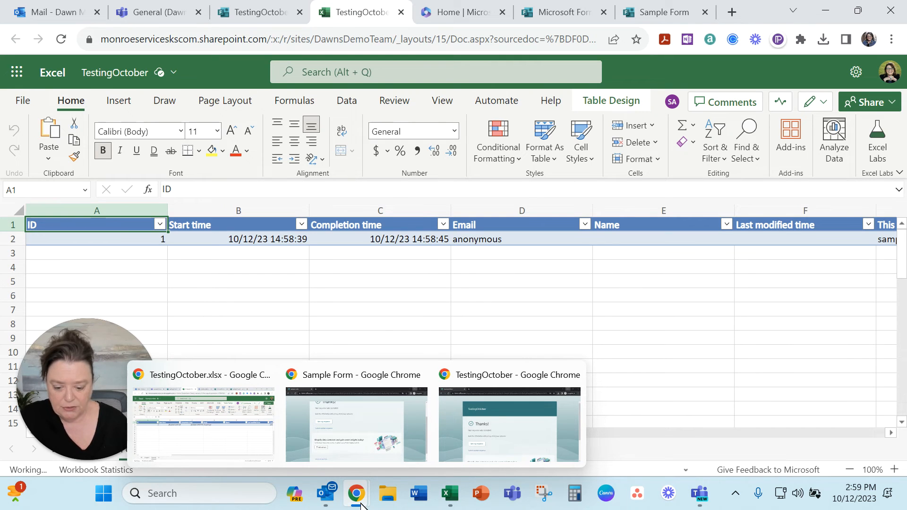
Switch from the workbook to the Sample Form response-submitted window
{"action": "left_click", "coordinate": [356, 422]}
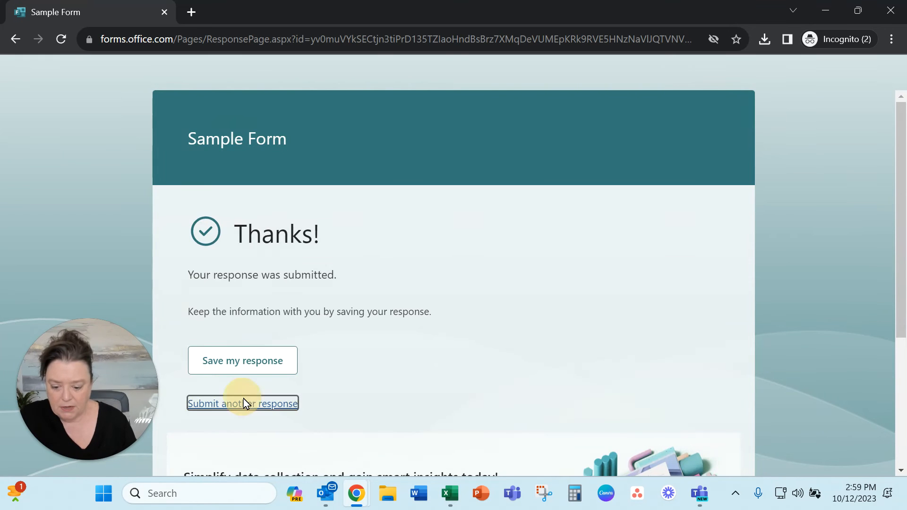
Begin another Sample Form response with PowerPoint ticked and 'not linked' as the topic
{"action": "left_click", "coordinate": [243, 403]}
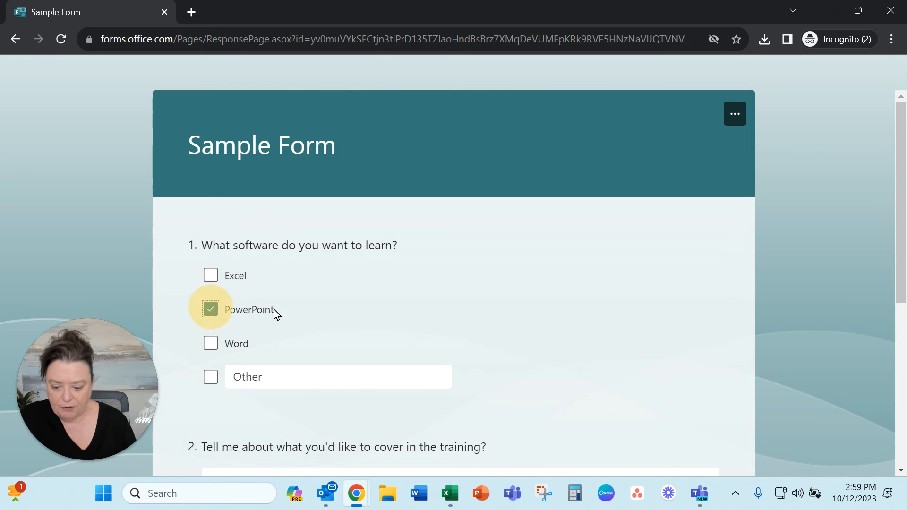
{"action": "scroll", "scroll_direction": "down", "scroll_amount": 3}
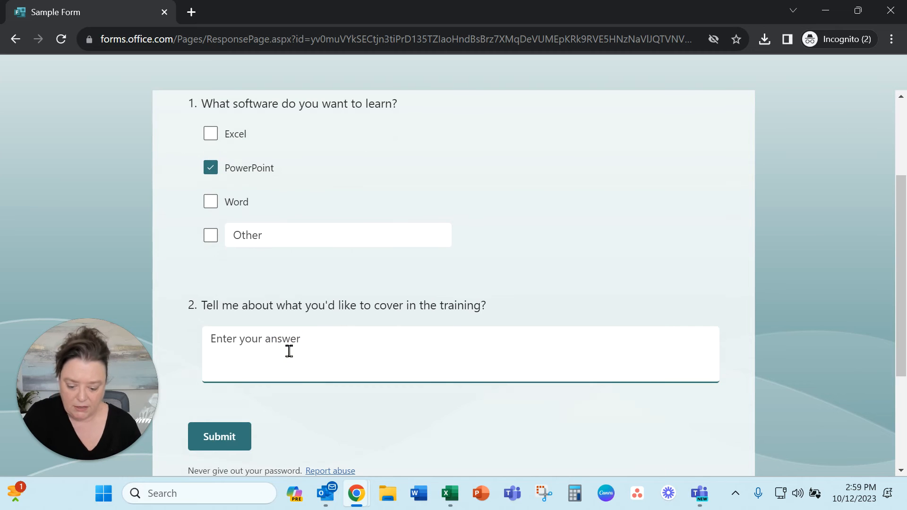
{"action": "type", "text": "not link"}
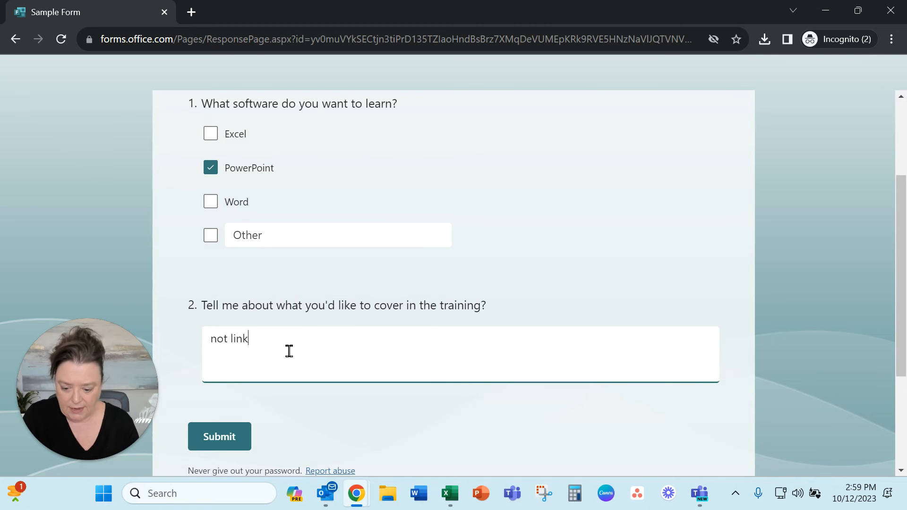
{"action": "type", "text": "ed"}
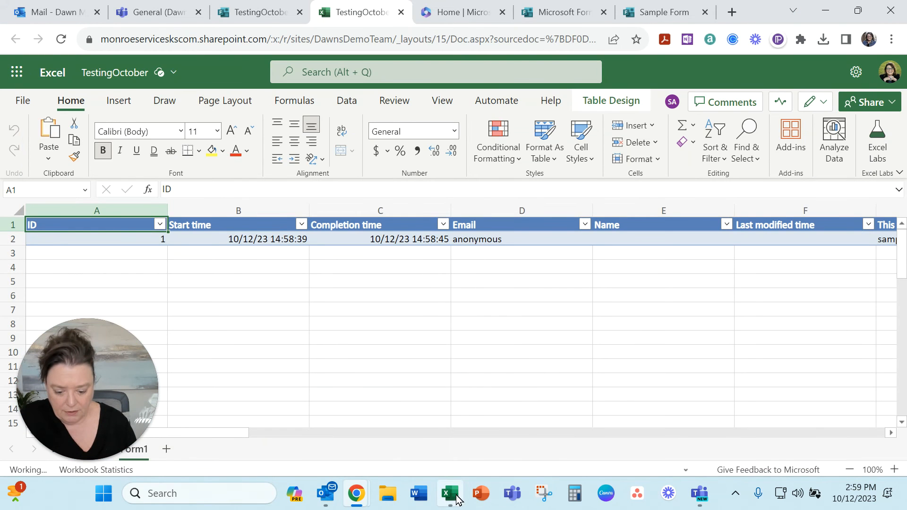
{"action": "mouse_move", "coordinate": [355, 493]}
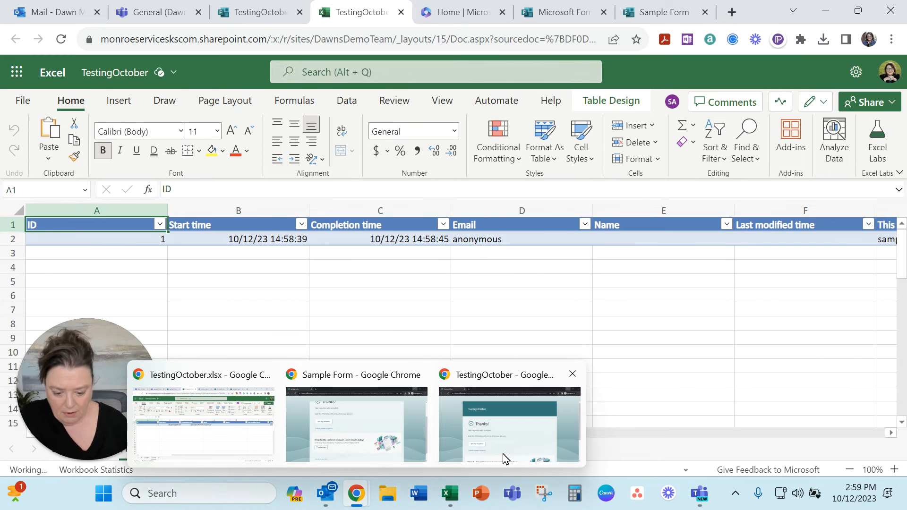
Switch from the workbook to the TestingOctober thank-you window
{"action": "left_click", "coordinate": [509, 428]}
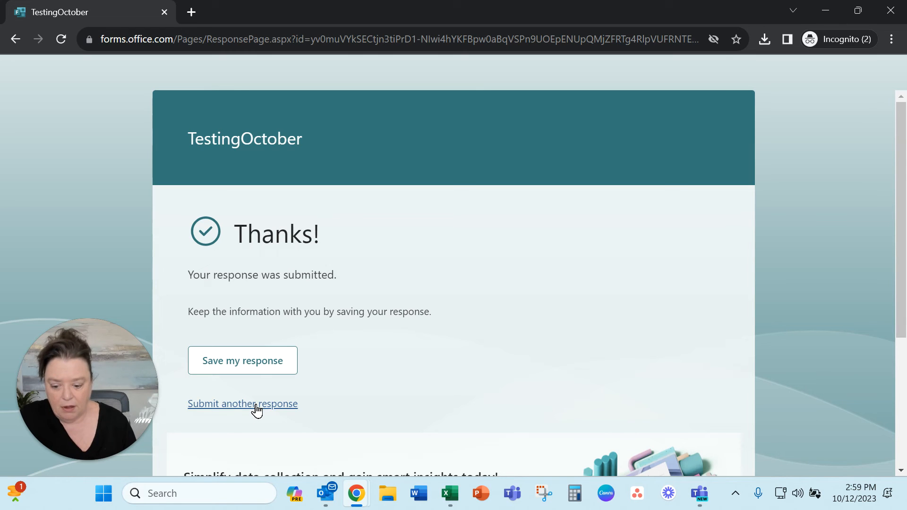
Start another TestingOctober response answering 'going live' with choice 1 and submit it
{"action": "left_click", "coordinate": [243, 403]}
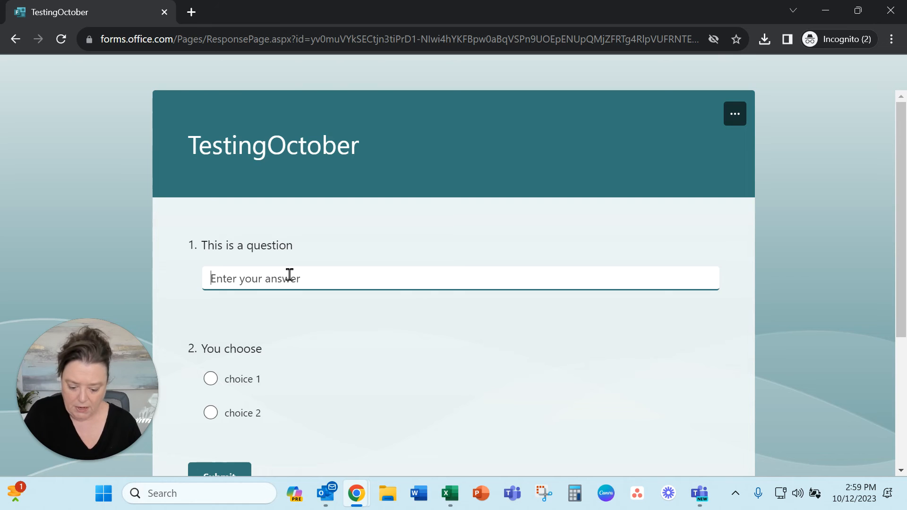
{"action": "type", "text": "going li"}
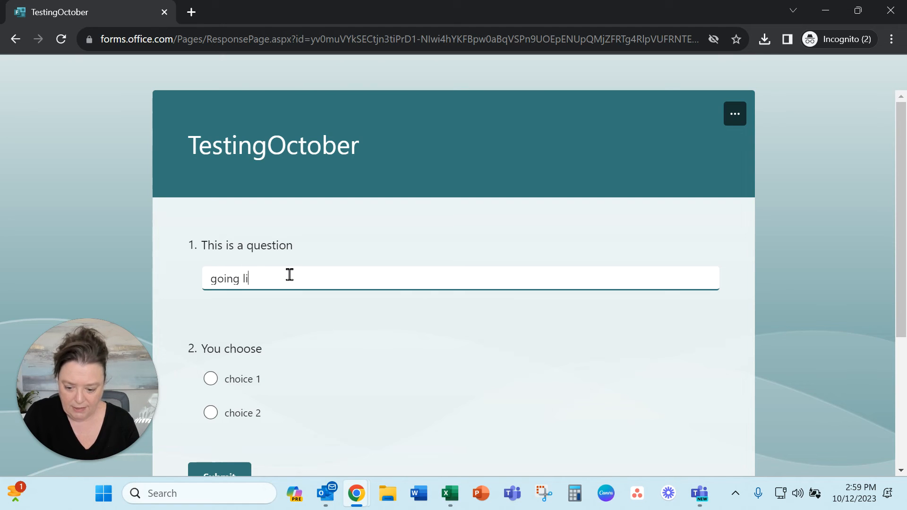
{"action": "type", "text": "ve"}
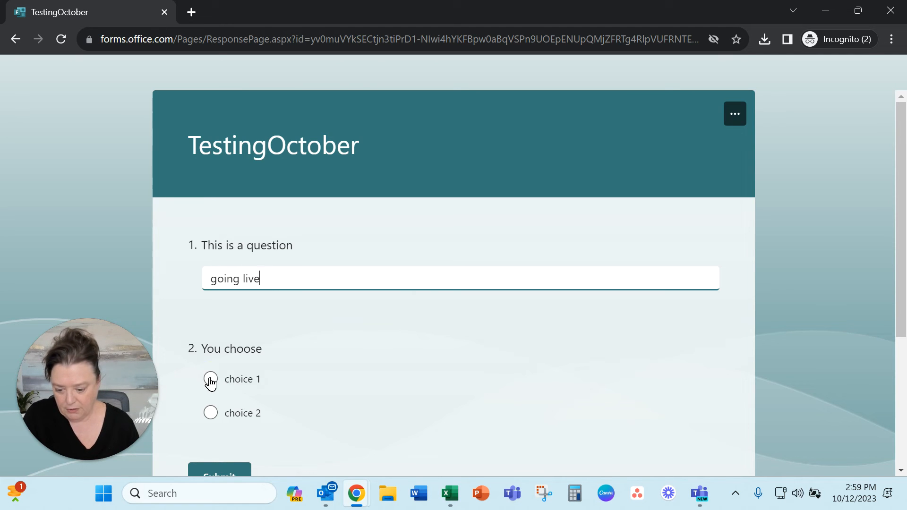
{"action": "left_click", "coordinate": [219, 474]}
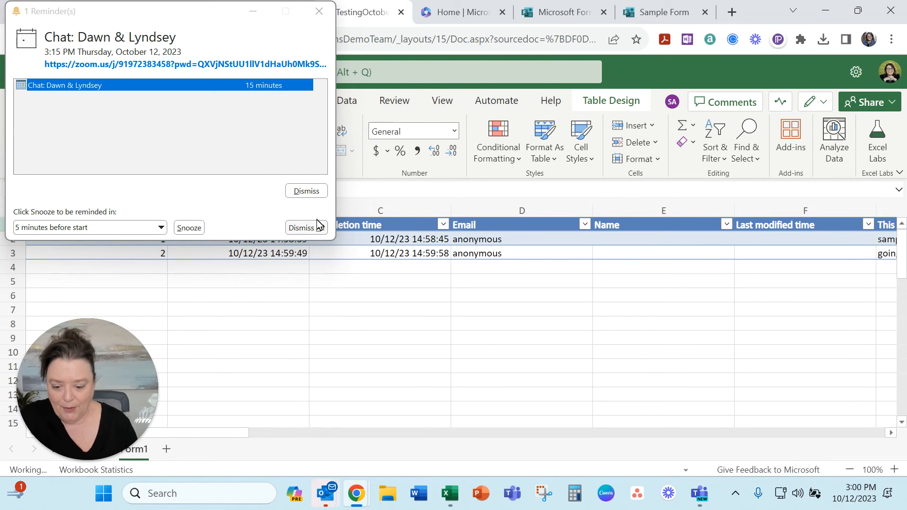
Dismiss the meeting reminder and view both responses' answer columns in the table
{"action": "left_click", "coordinate": [305, 191]}
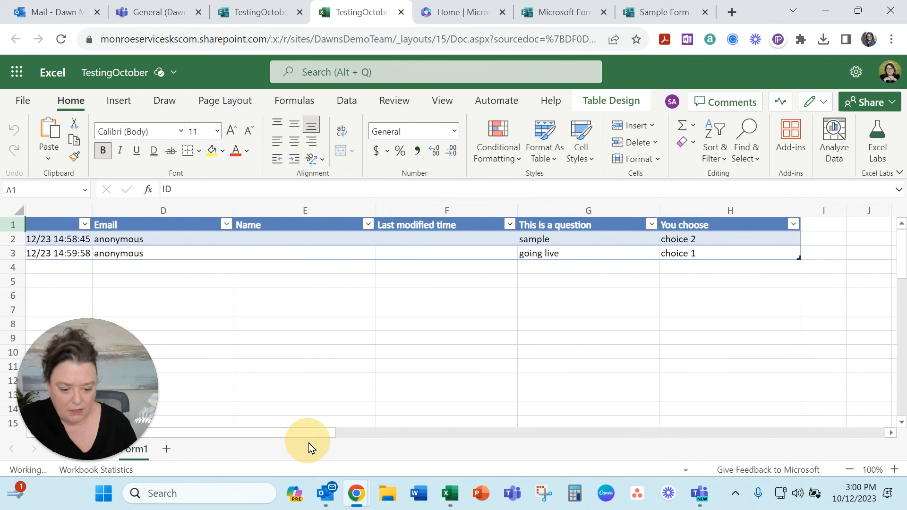
{"action": "scroll", "scroll_direction": "left", "scroll_amount": 3}
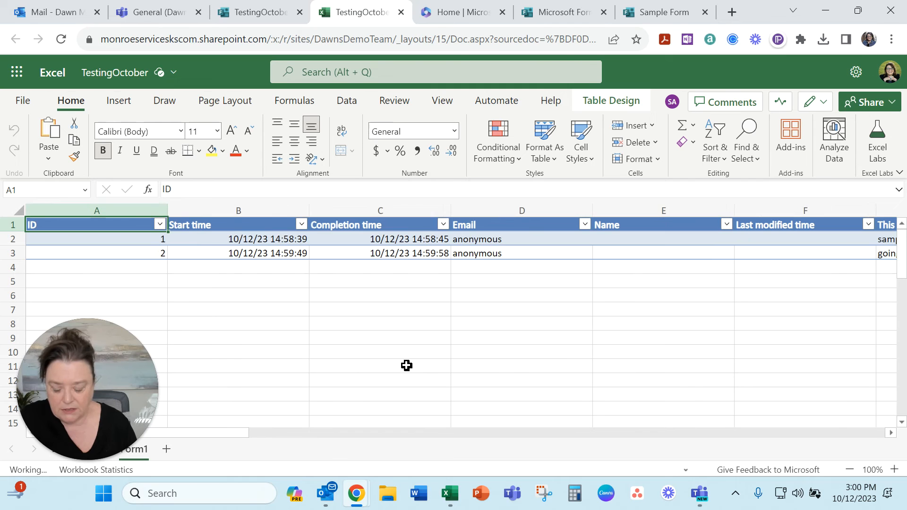
{"action": "mouse_move", "coordinate": [156, 12]}
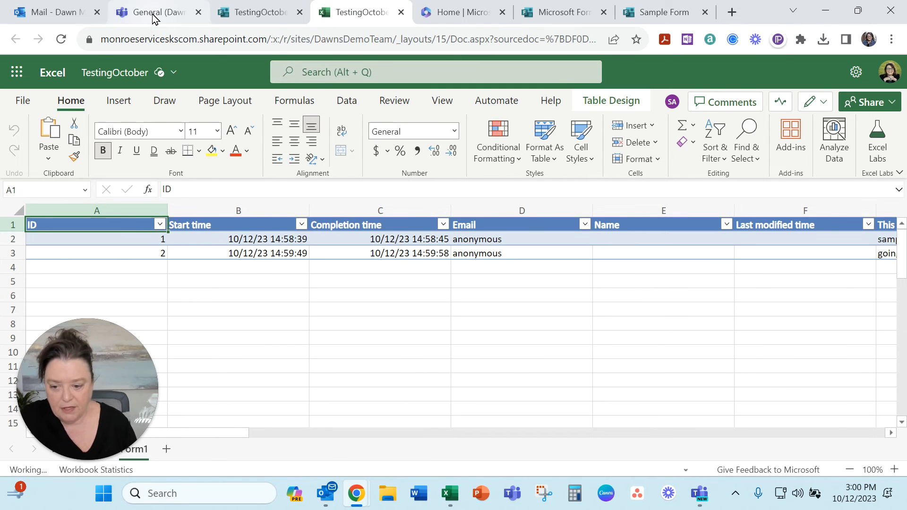
{"action": "mouse_move", "coordinate": [156, 12]}
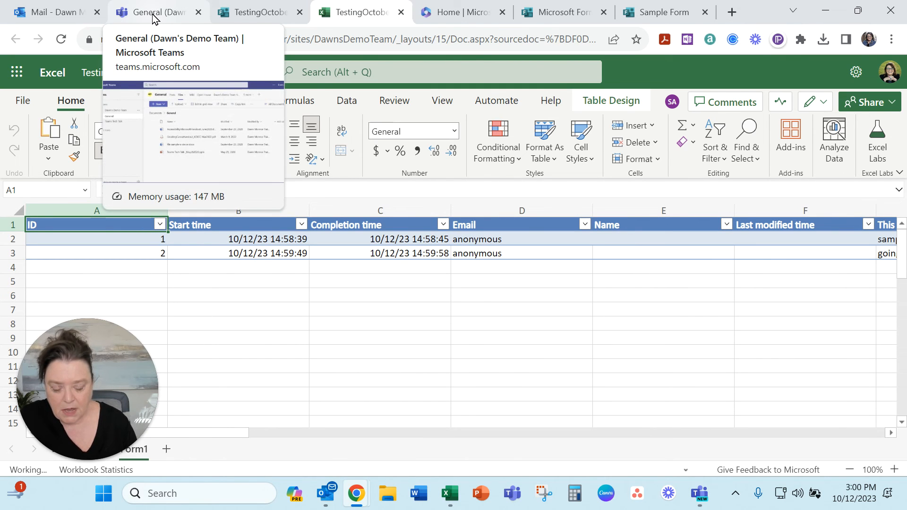
{"action": "mouse_move", "coordinate": [259, 11]}
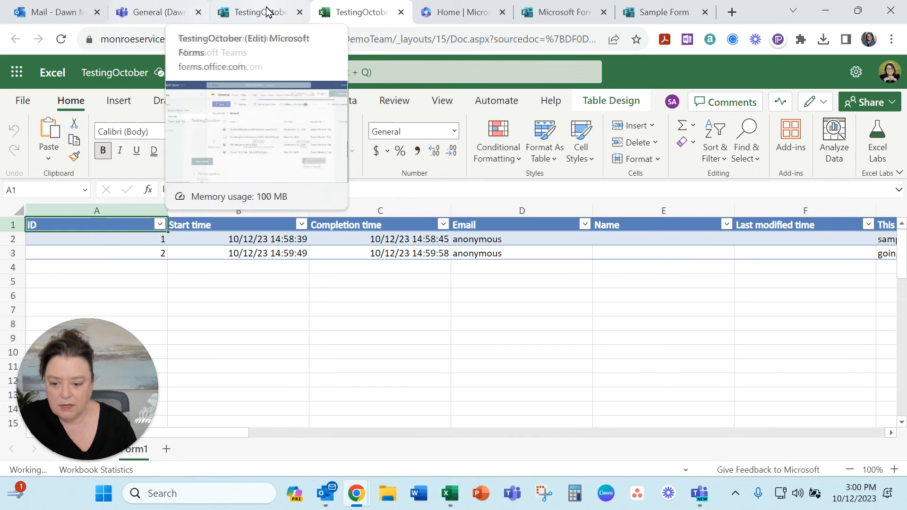
{"action": "left_click", "coordinate": [259, 11]}
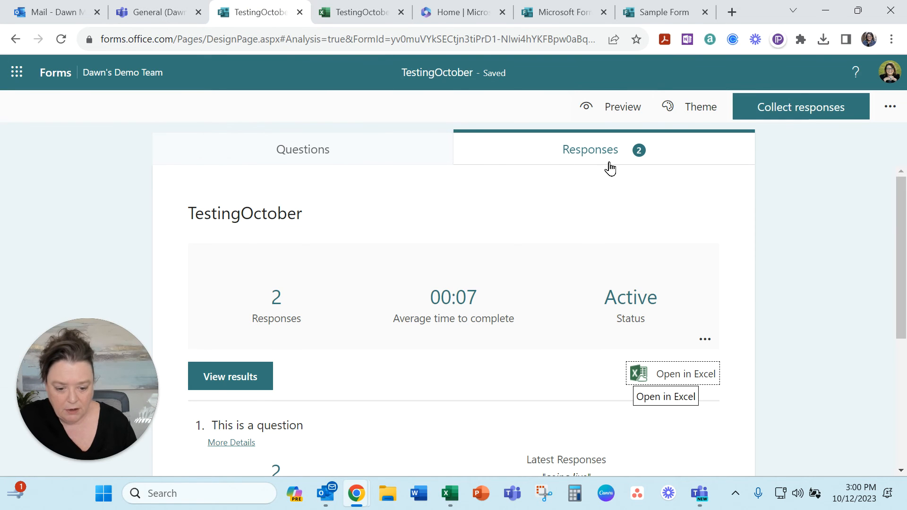
{"action": "mouse_move", "coordinate": [681, 385]}
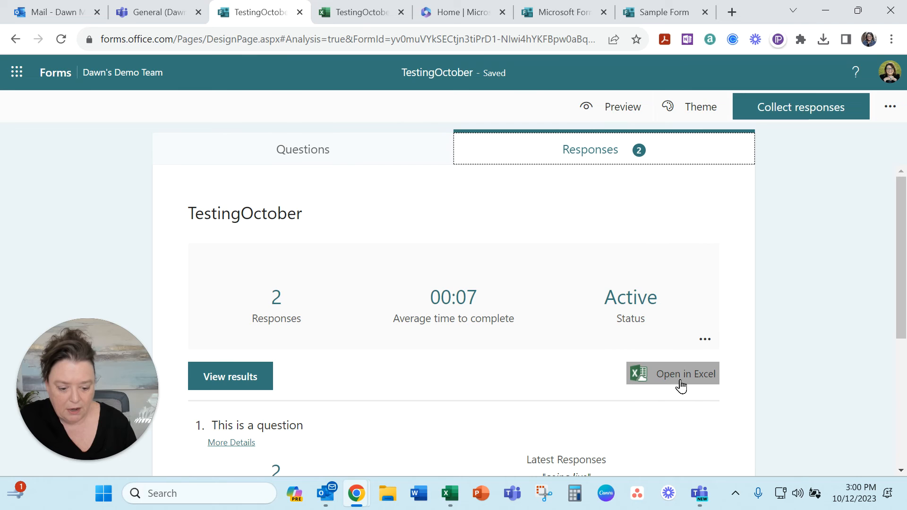
{"action": "mouse_move", "coordinate": [684, 374]}
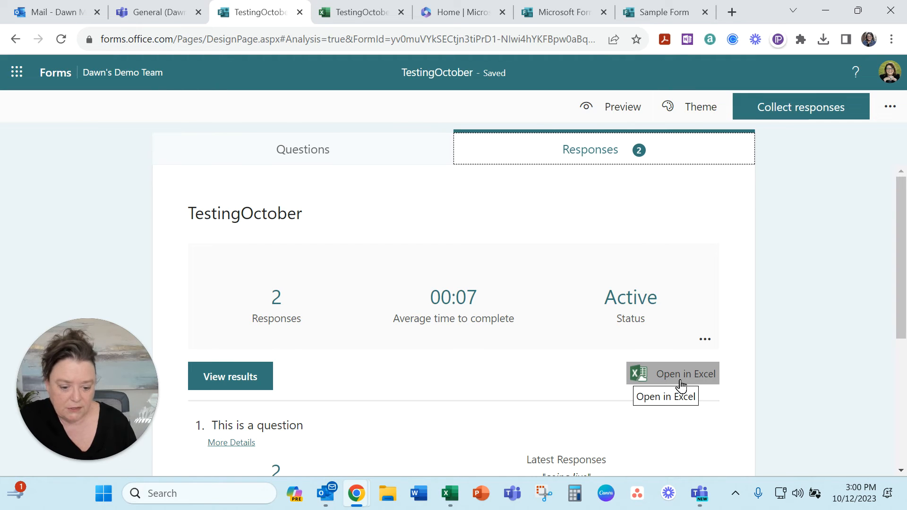
{"action": "mouse_move", "coordinate": [682, 384]}
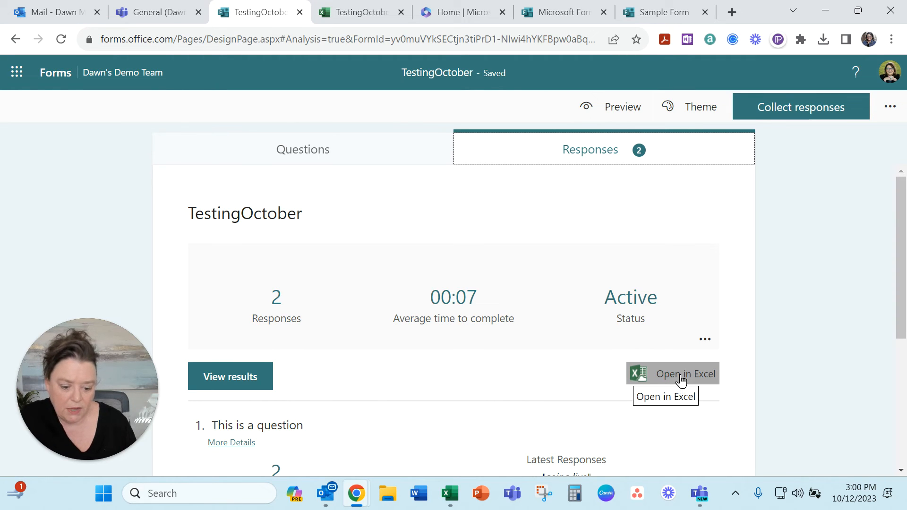
{"action": "left_click", "coordinate": [685, 374]}
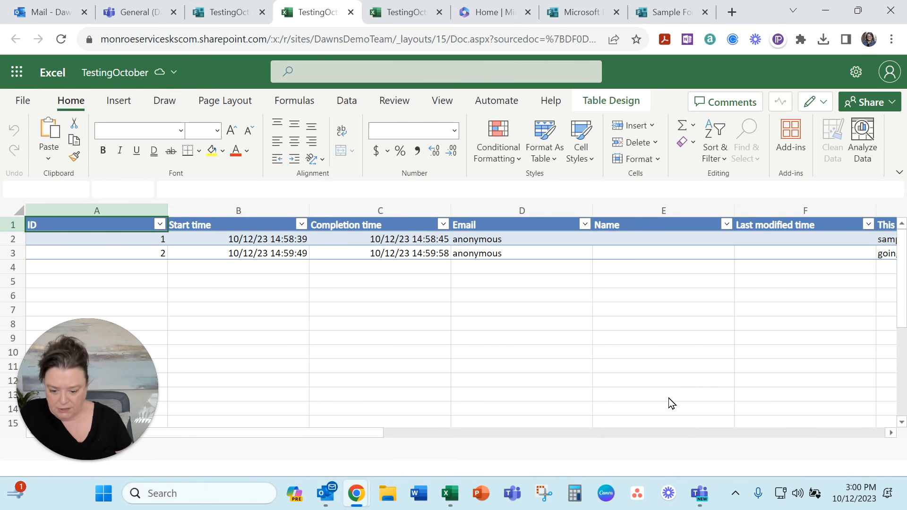
{"action": "left_click", "coordinate": [96, 225]}
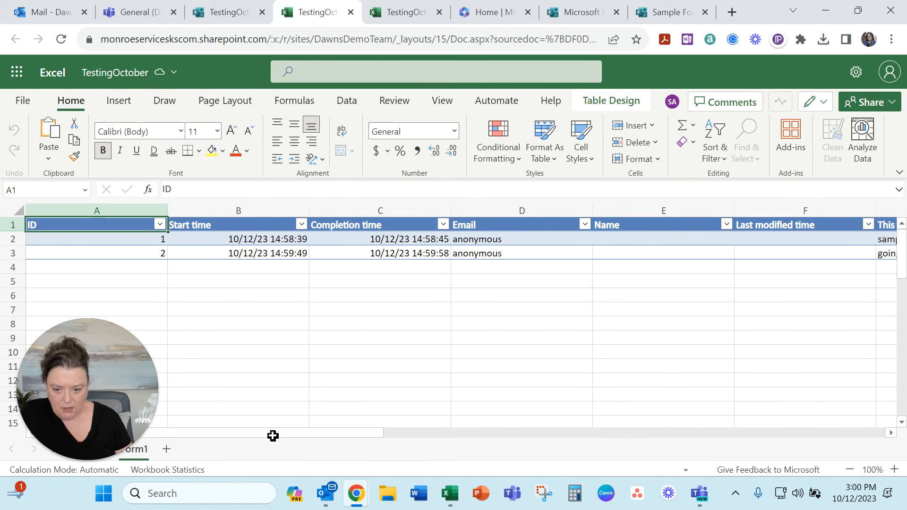
{"action": "mouse_move", "coordinate": [318, 12]}
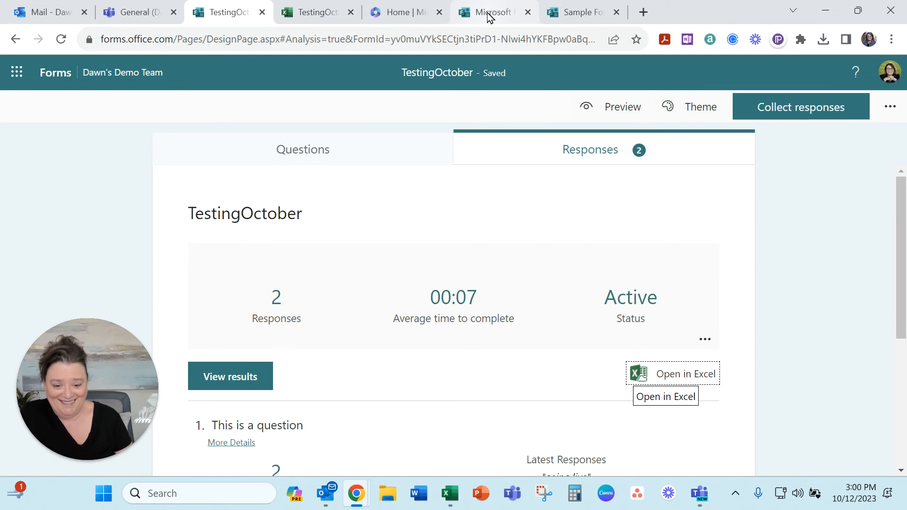
Download Sample Form's responses as an Excel file and open the two-response workbook
{"action": "left_click", "coordinate": [582, 12]}
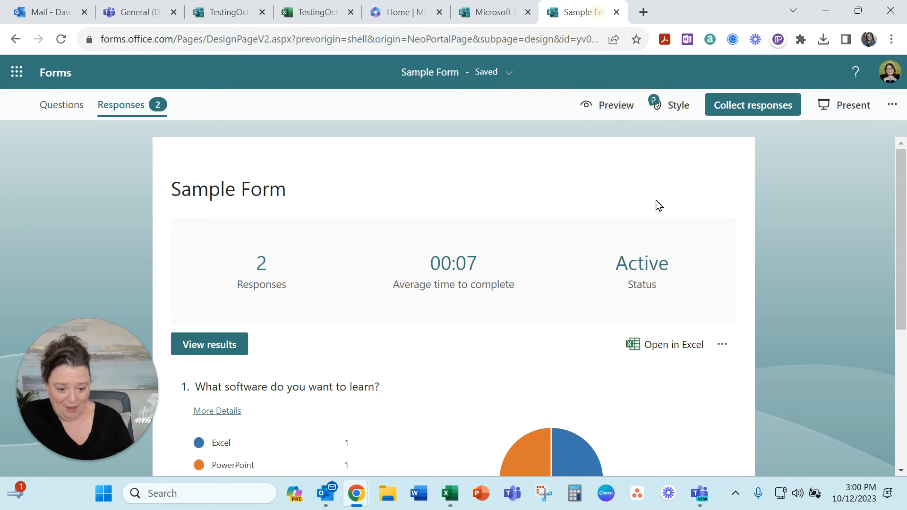
{"action": "left_click", "coordinate": [673, 344]}
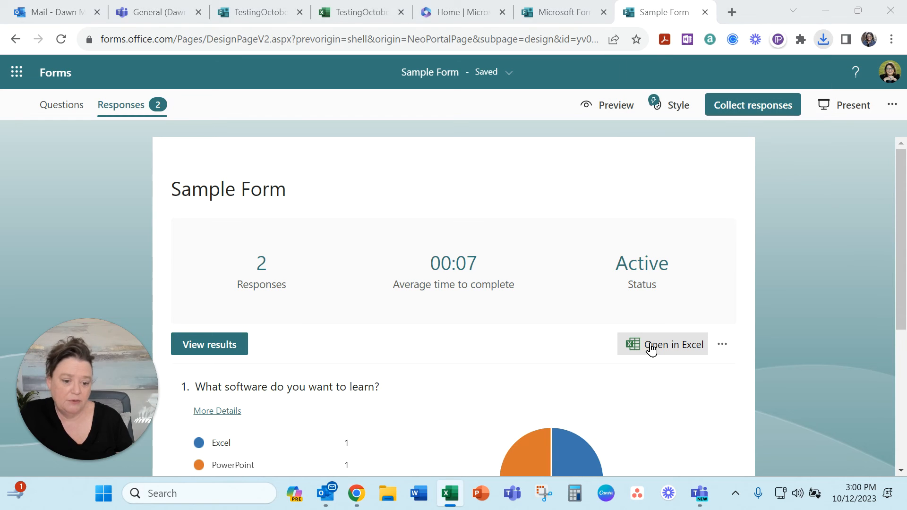
{"action": "left_click", "coordinate": [673, 344]}
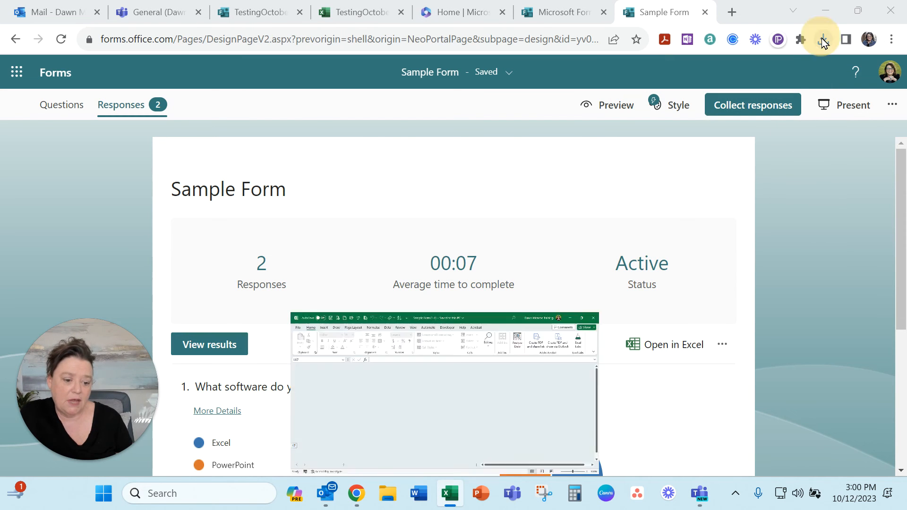
{"action": "left_click", "coordinate": [673, 344]}
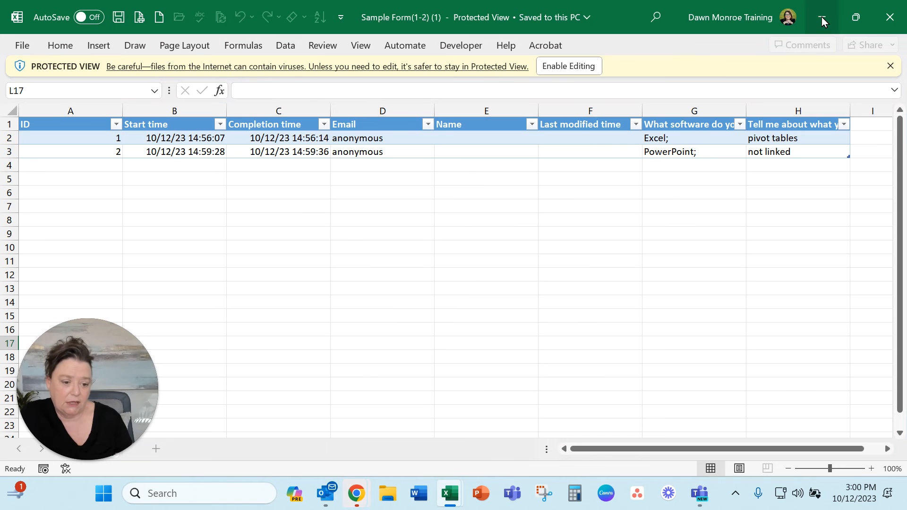
{"action": "mouse_move", "coordinate": [821, 17]}
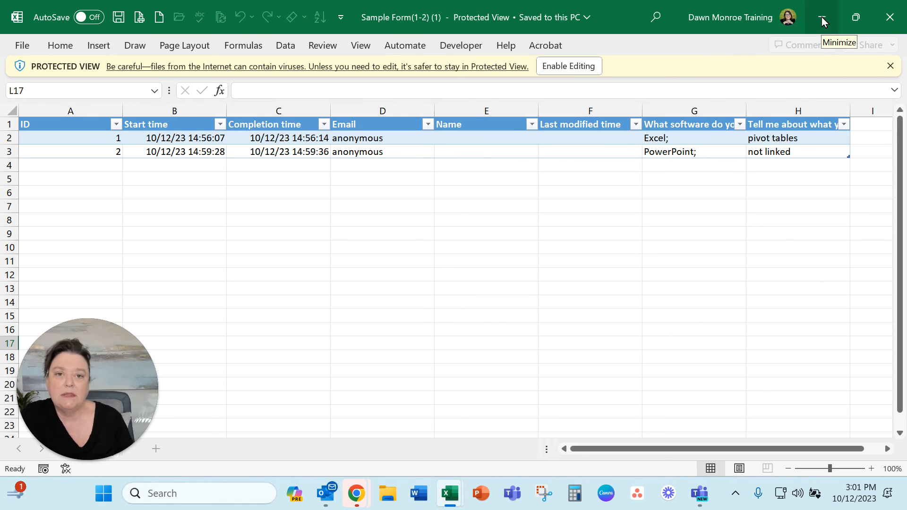
Minimize both downloaded workbooks and return to Sample Form's responses summary
{"action": "left_click", "coordinate": [568, 67]}
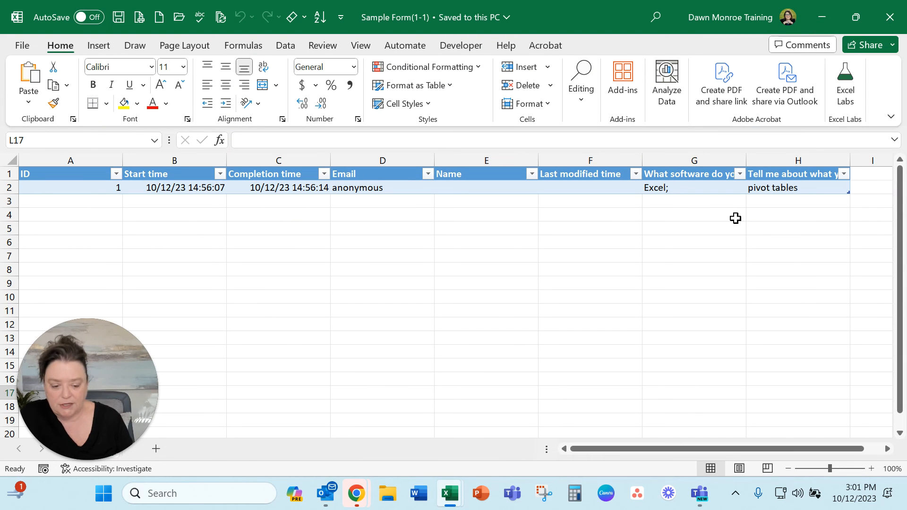
{"action": "left_click", "coordinate": [661, 11]}
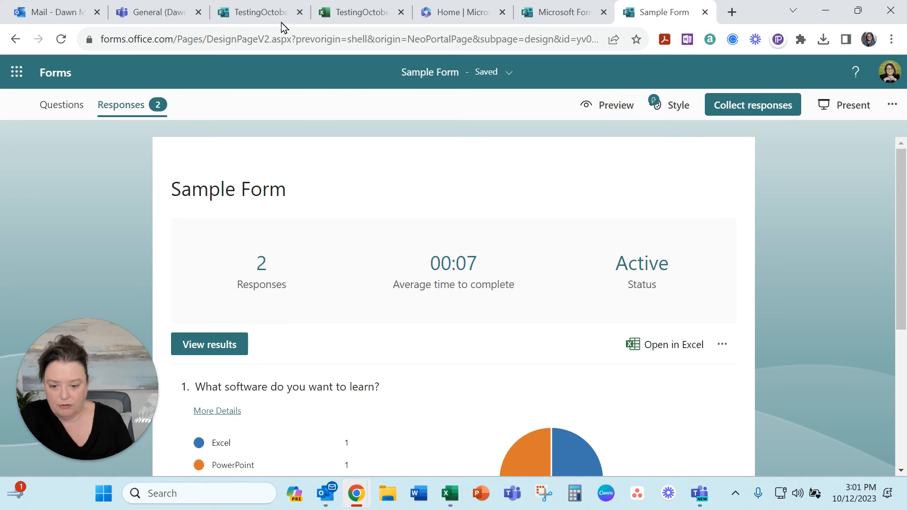
Go to the General channel's Files in Teams and show the New file options
{"action": "left_click", "coordinate": [156, 12]}
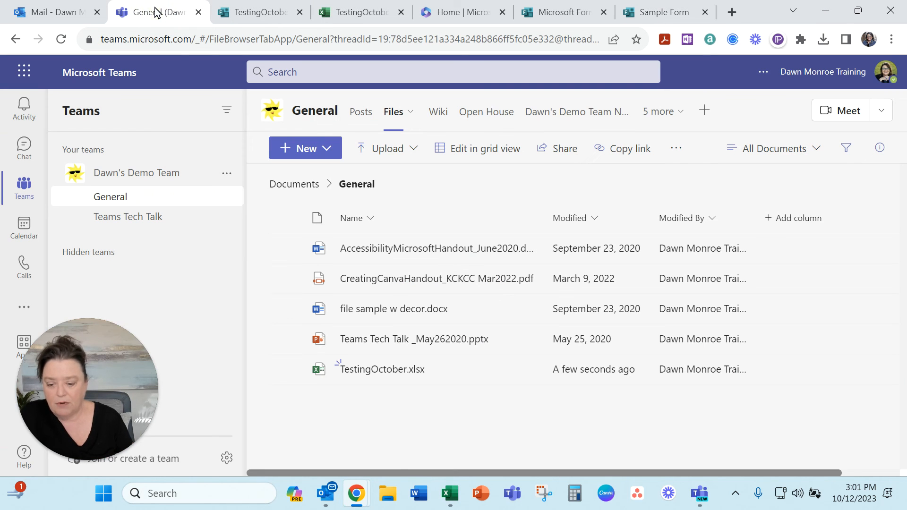
{"action": "left_click", "coordinate": [305, 148]}
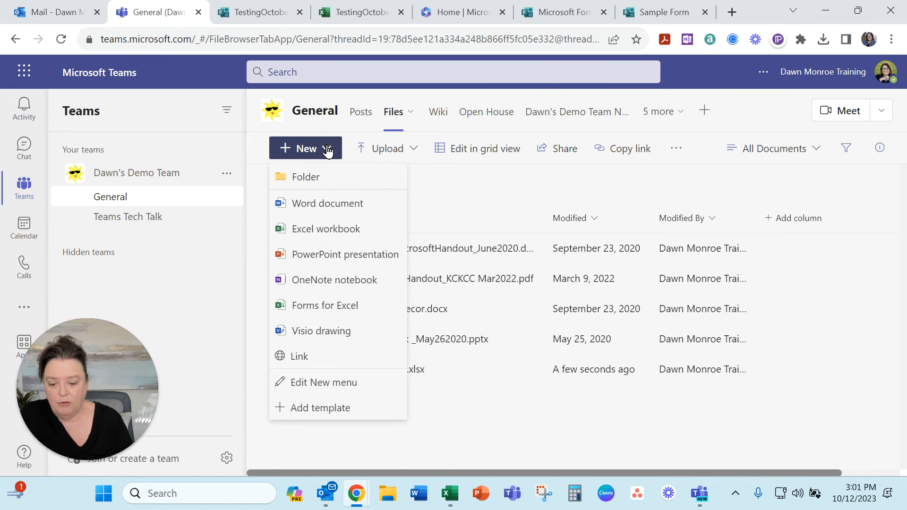
{"action": "mouse_move", "coordinate": [315, 305]}
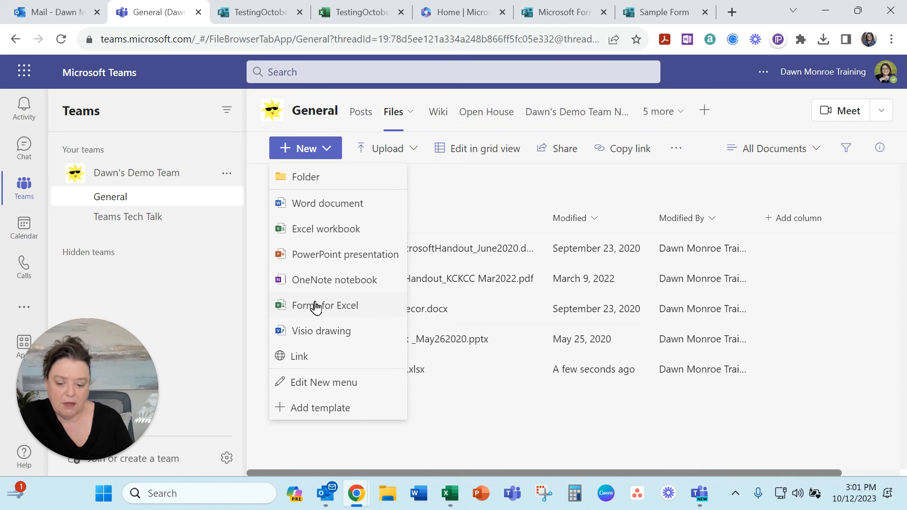
{"action": "mouse_move", "coordinate": [313, 234]}
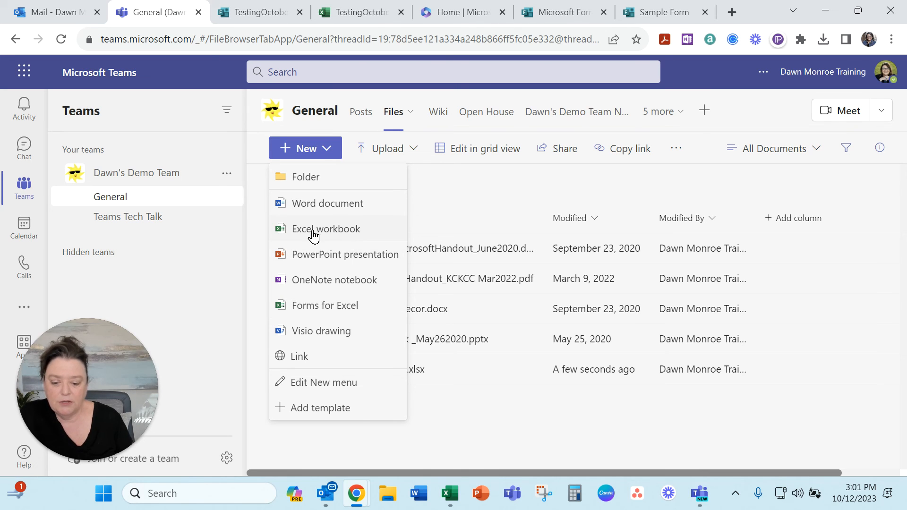
Create a new Excel workbook named 'Another sample' in the General channel files
{"action": "left_click", "coordinate": [325, 229]}
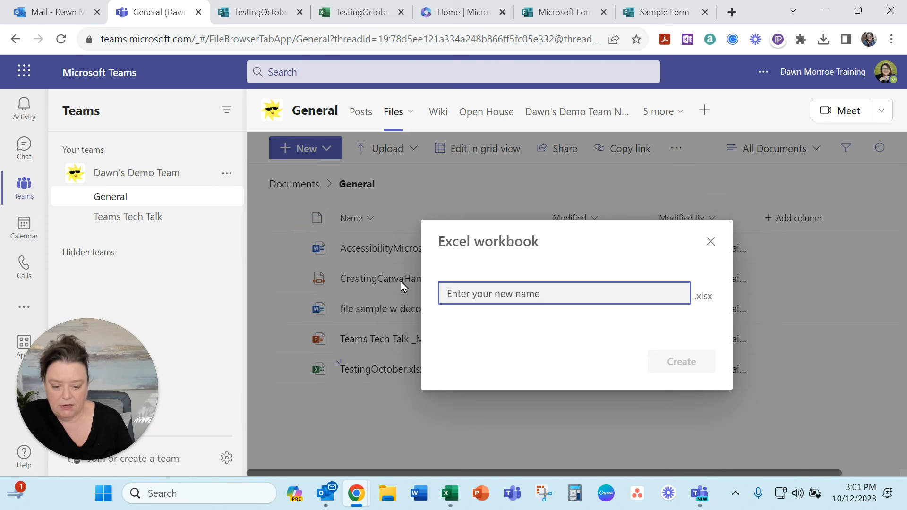
{"action": "type", "text": "Another sample"}
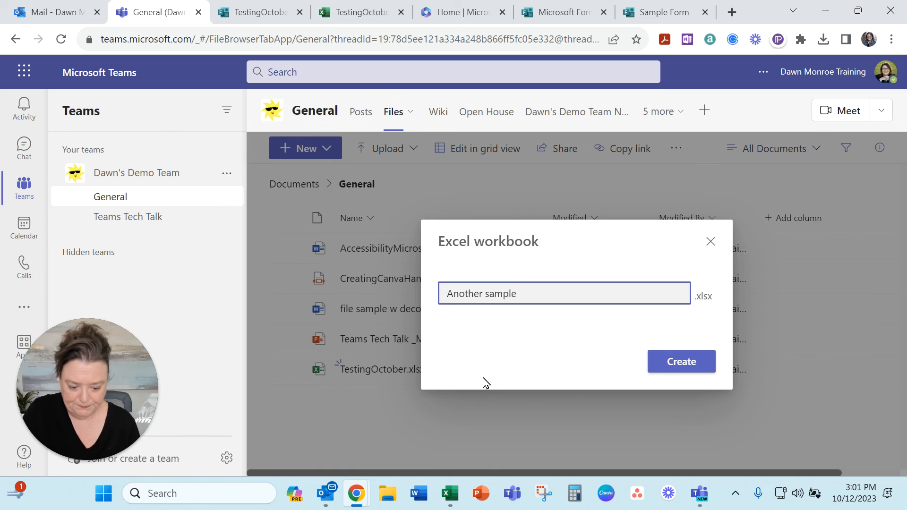
{"action": "left_click", "coordinate": [682, 361]}
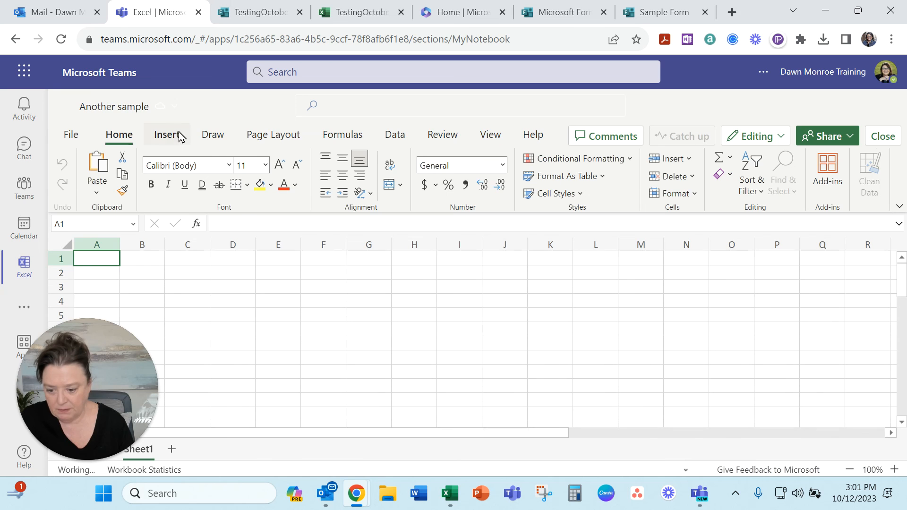
Start a new form linked to the Another sample workbook via Insert > Forms > New Form
{"action": "left_click", "coordinate": [167, 135]}
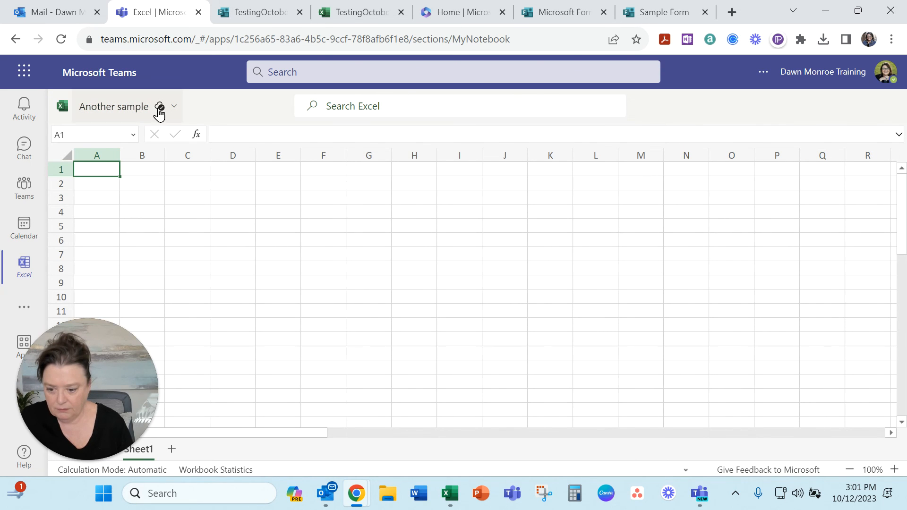
{"action": "left_click", "coordinate": [166, 134]}
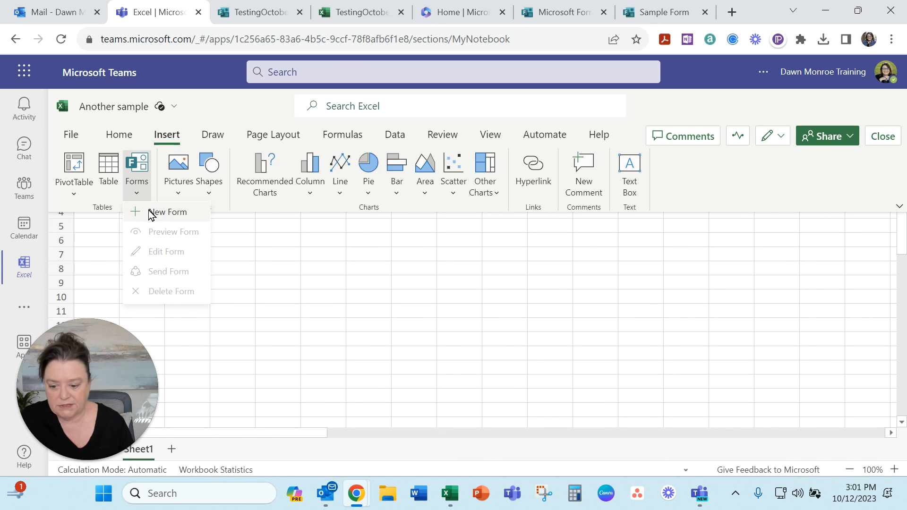
{"action": "mouse_move", "coordinate": [172, 221]}
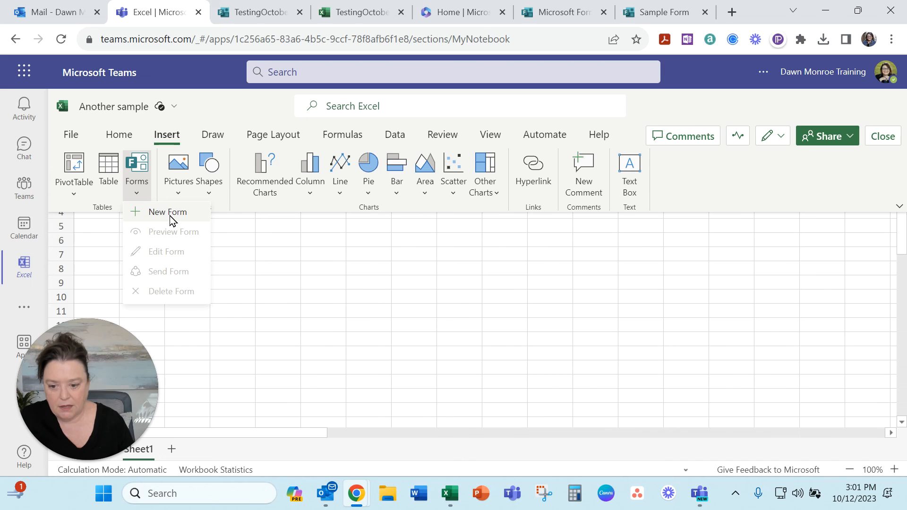
{"action": "left_click", "coordinate": [168, 212]}
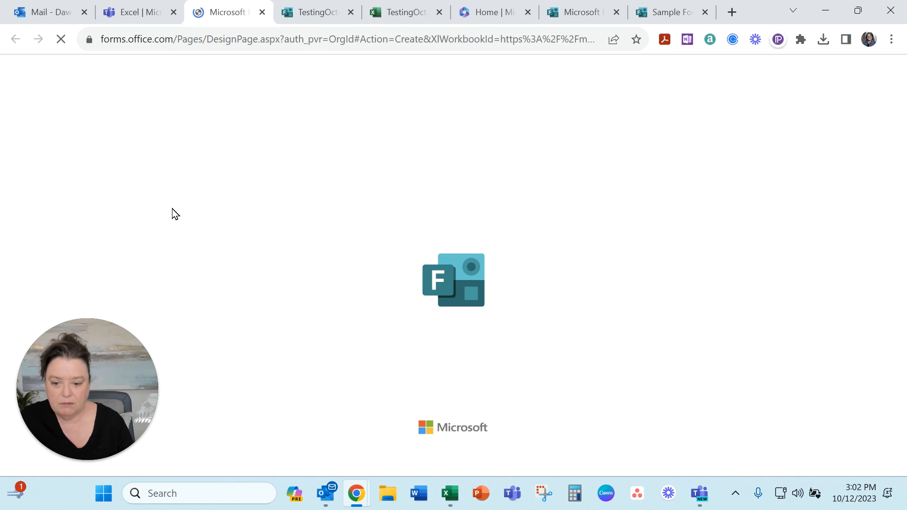